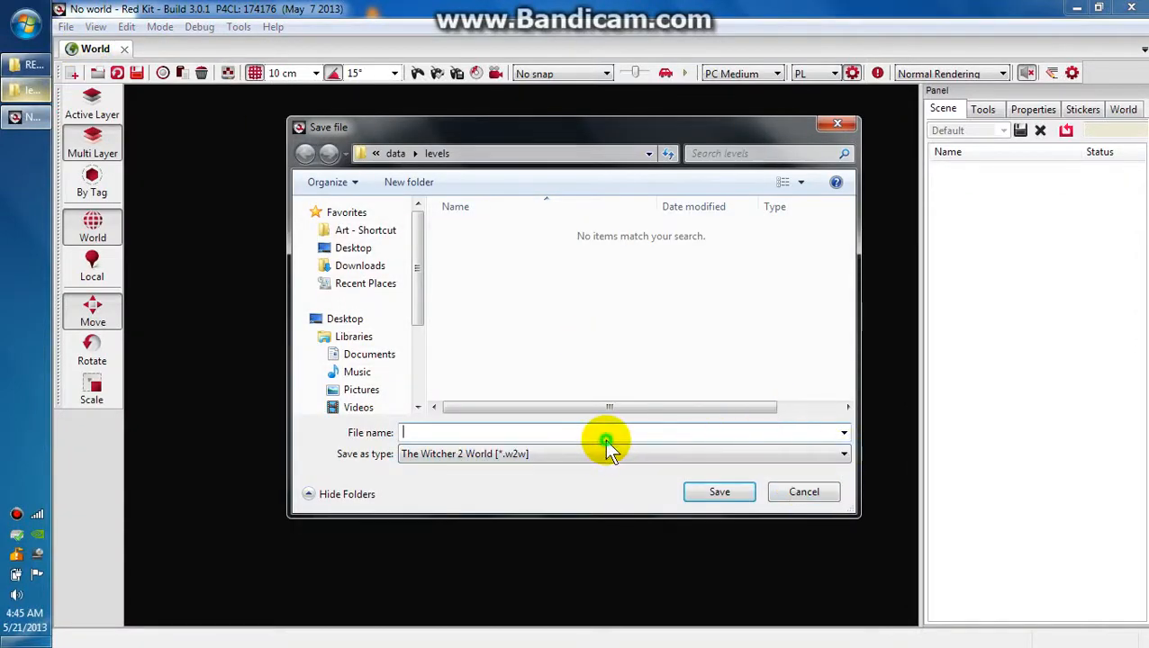
# Save the new world as 'NewWorld' in the levels folder and close the Asset Browser.
pyautogui.write('N')
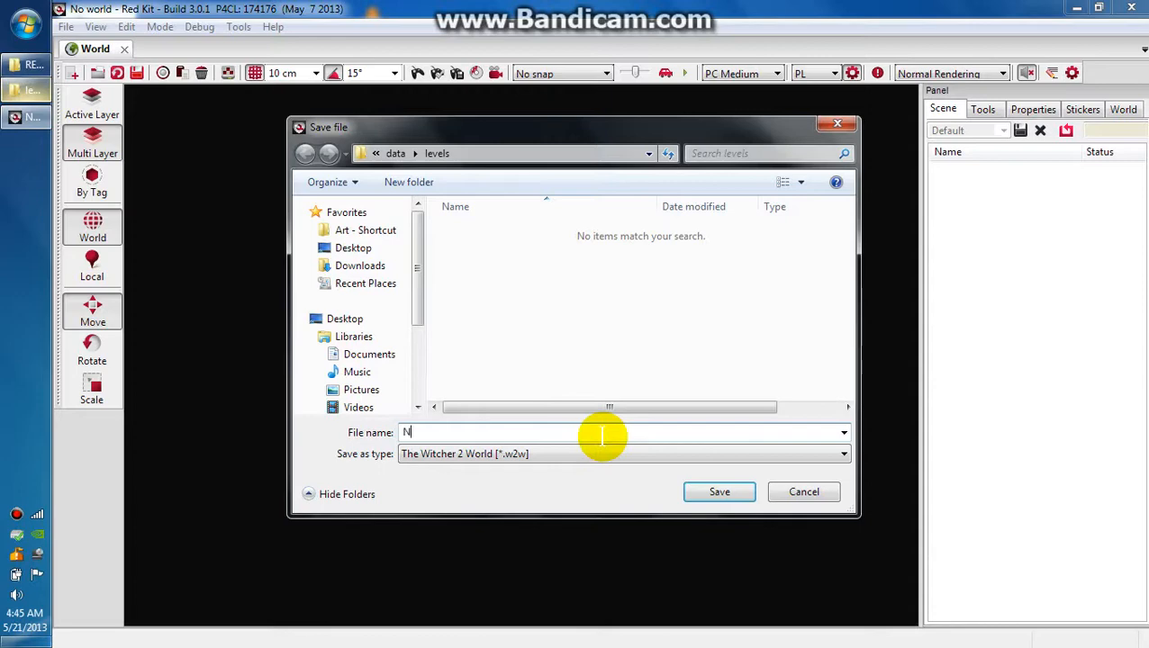
pyautogui.write('ewWorld')
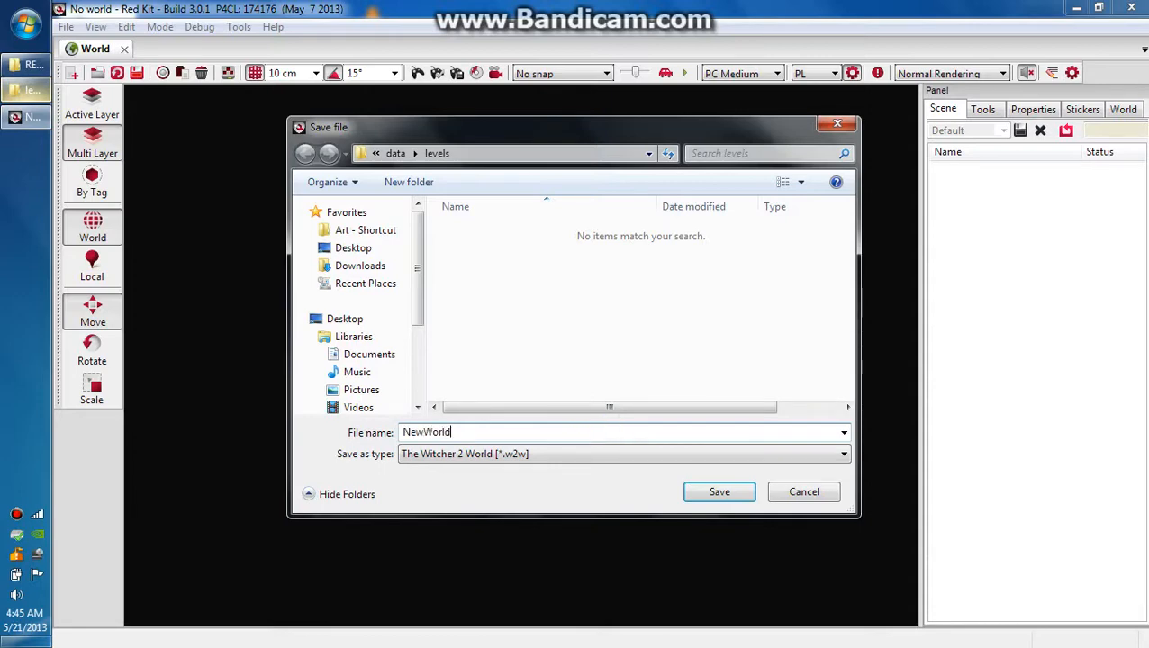
pyautogui.click(718, 492)
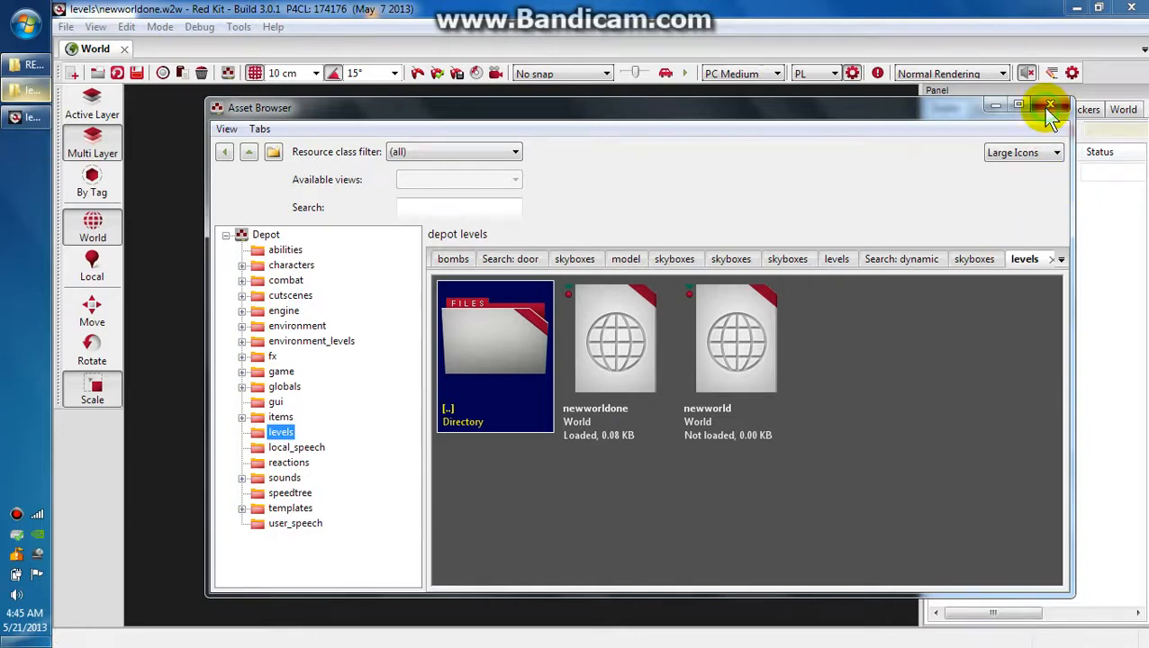
pyautogui.click(1050, 105)
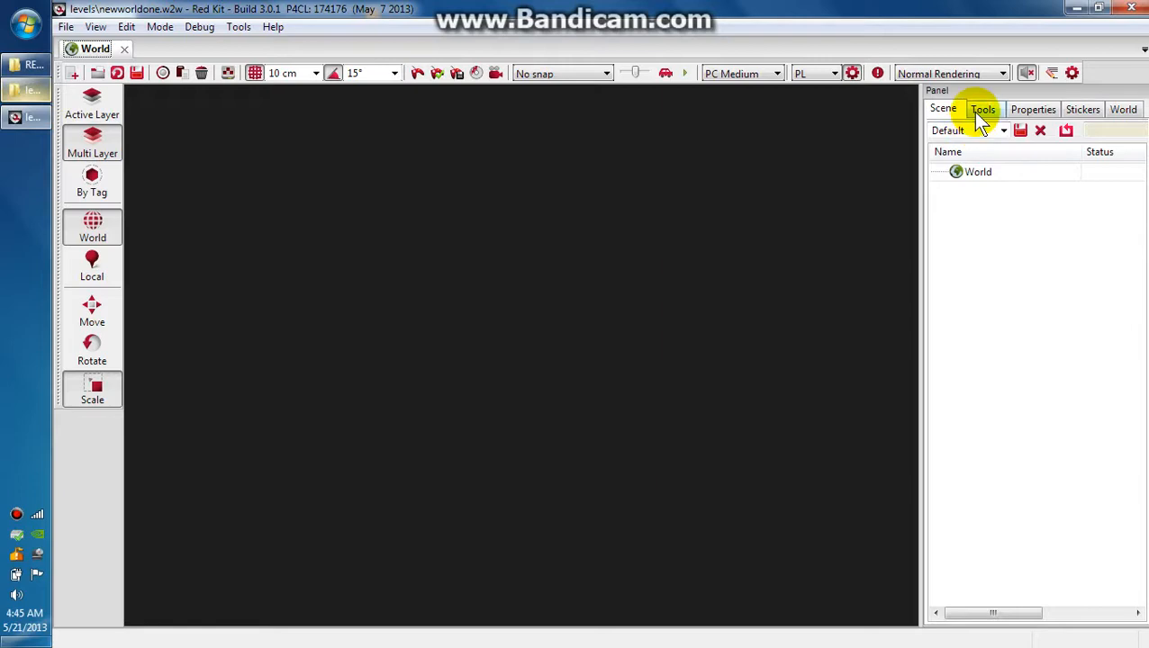
# Create a new terrain of size 512 with 1 tile using the Terrain tools.
pyautogui.click(984, 109)
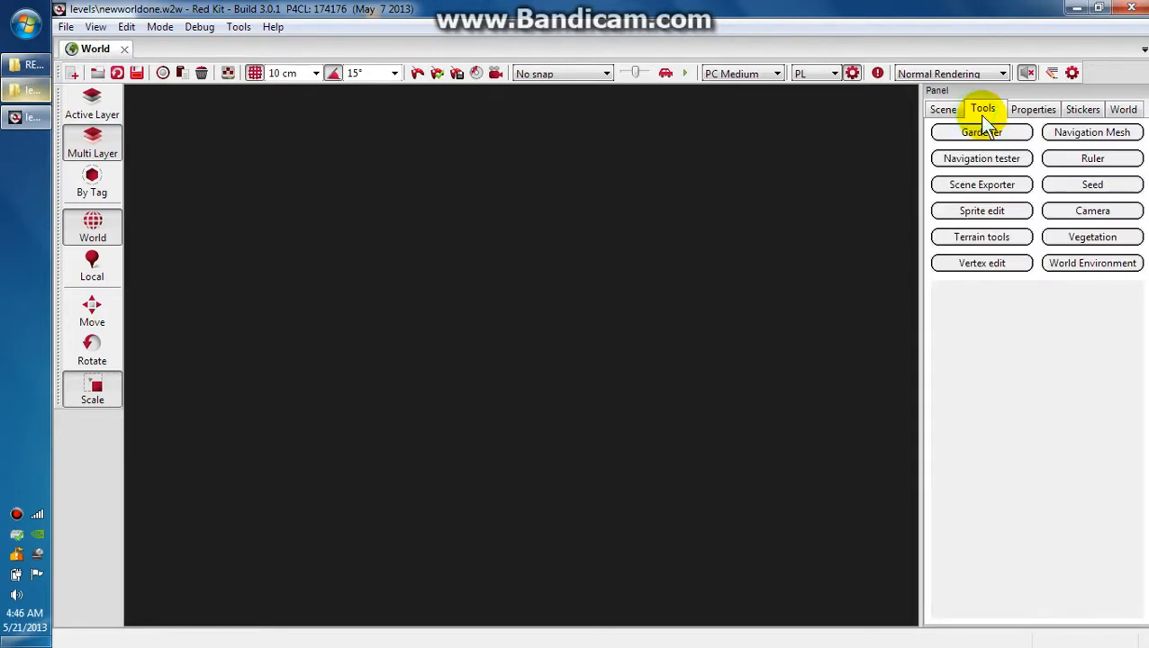
pyautogui.click(981, 237)
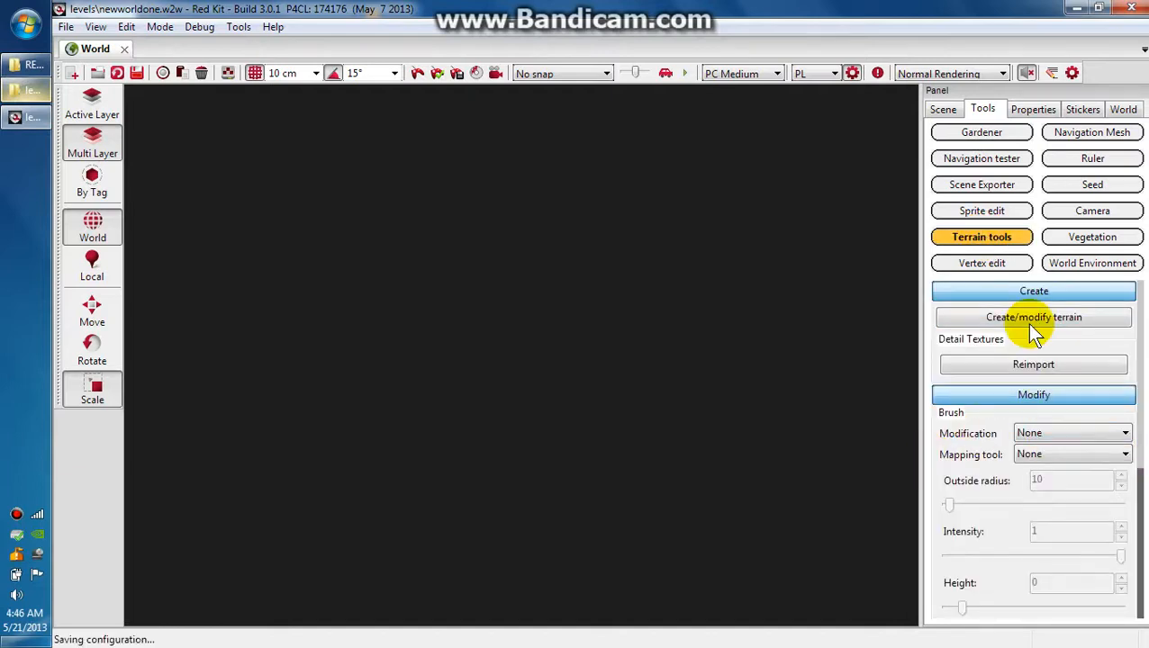
pyautogui.click(1034, 317)
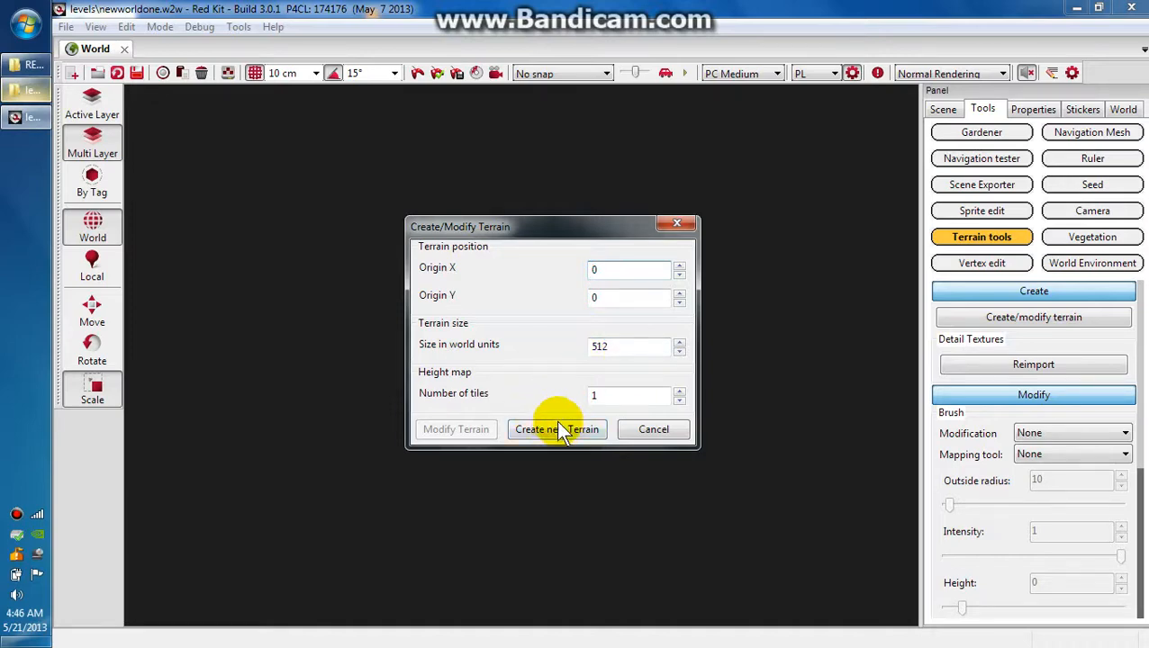
pyautogui.click(556, 429)
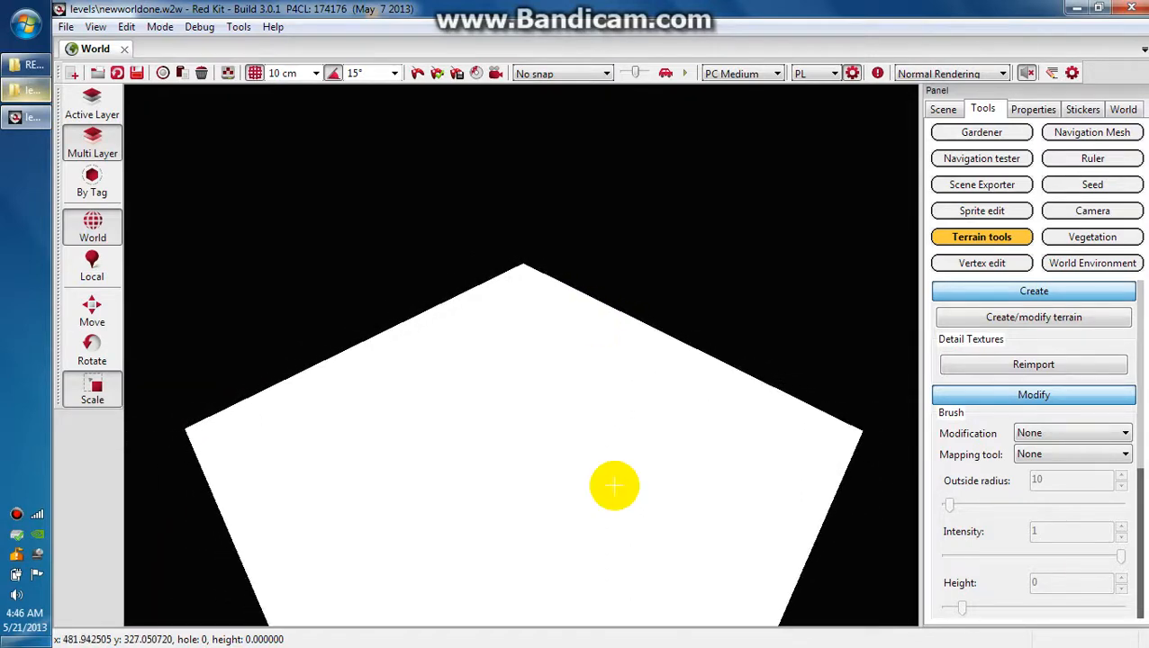
pyautogui.moveTo(534, 407)
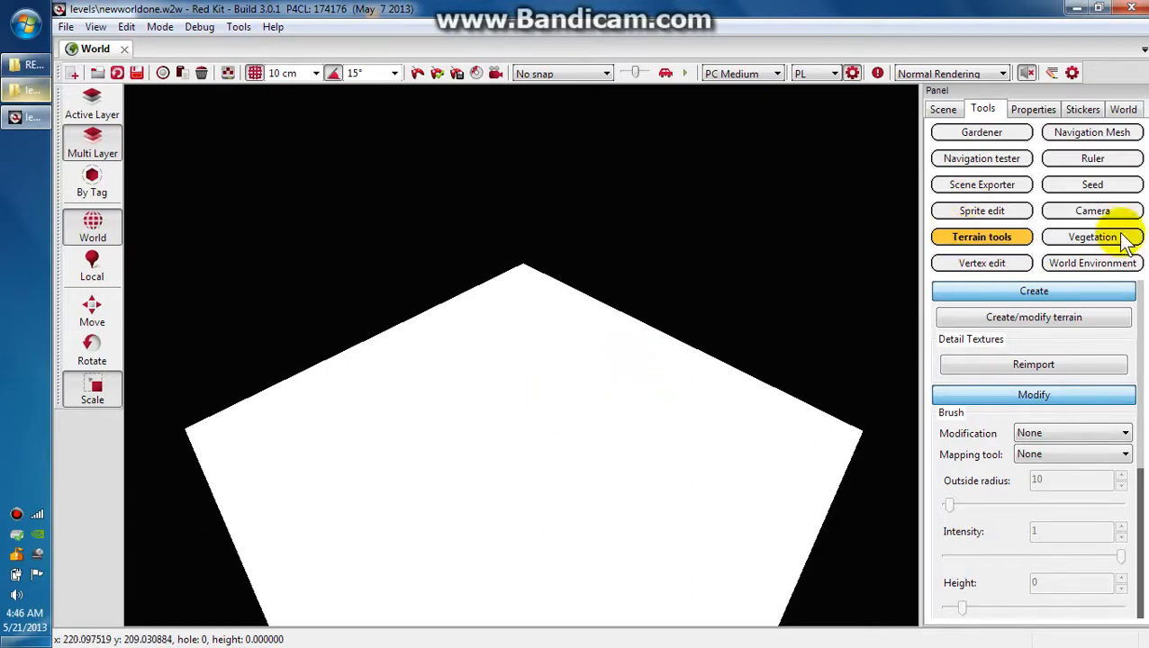
# Add a new layer group named 'environment' under World in the scene.
pyautogui.click(944, 110)
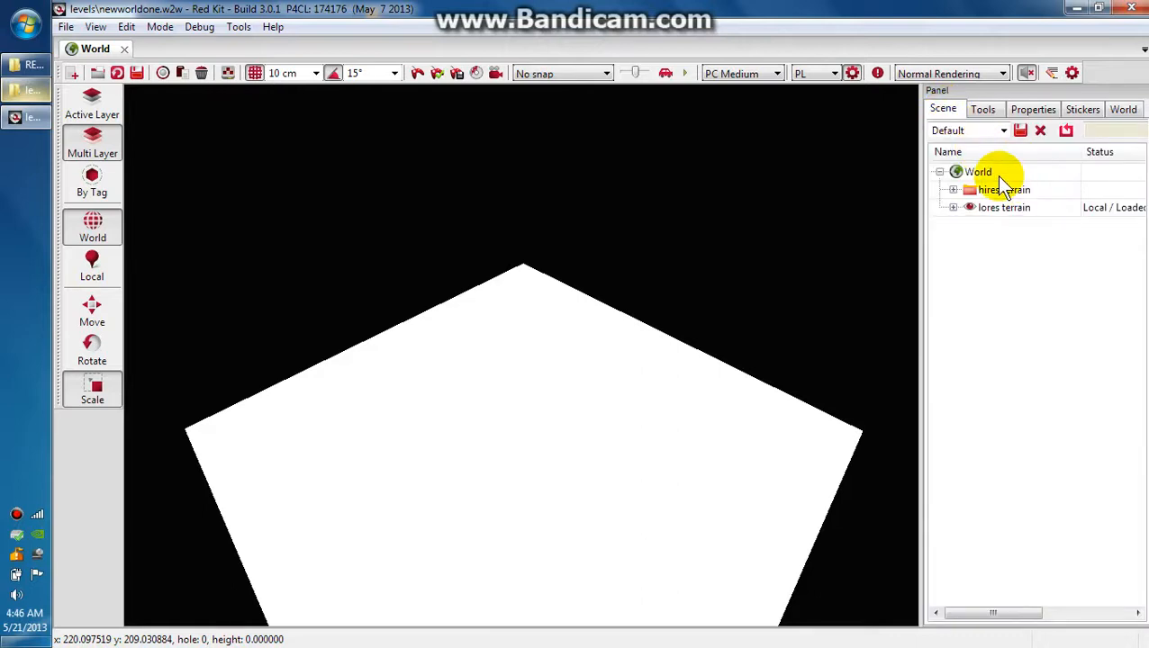
pyautogui.moveTo(990, 215)
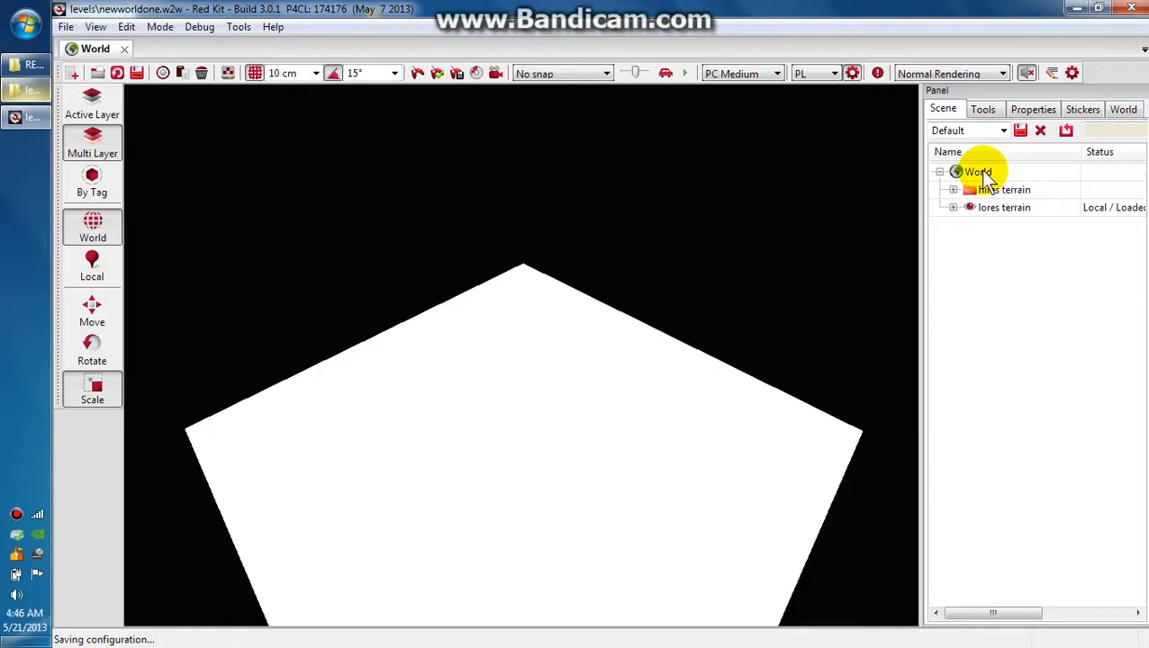
pyautogui.rightClick(977, 173)
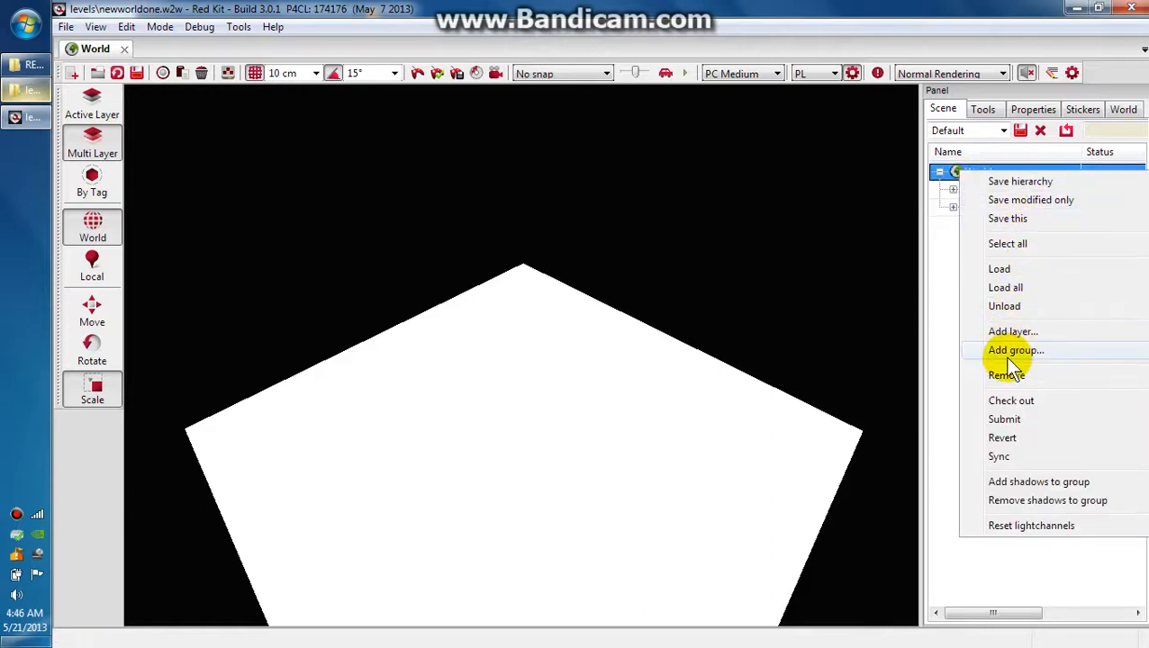
pyautogui.click(1016, 349)
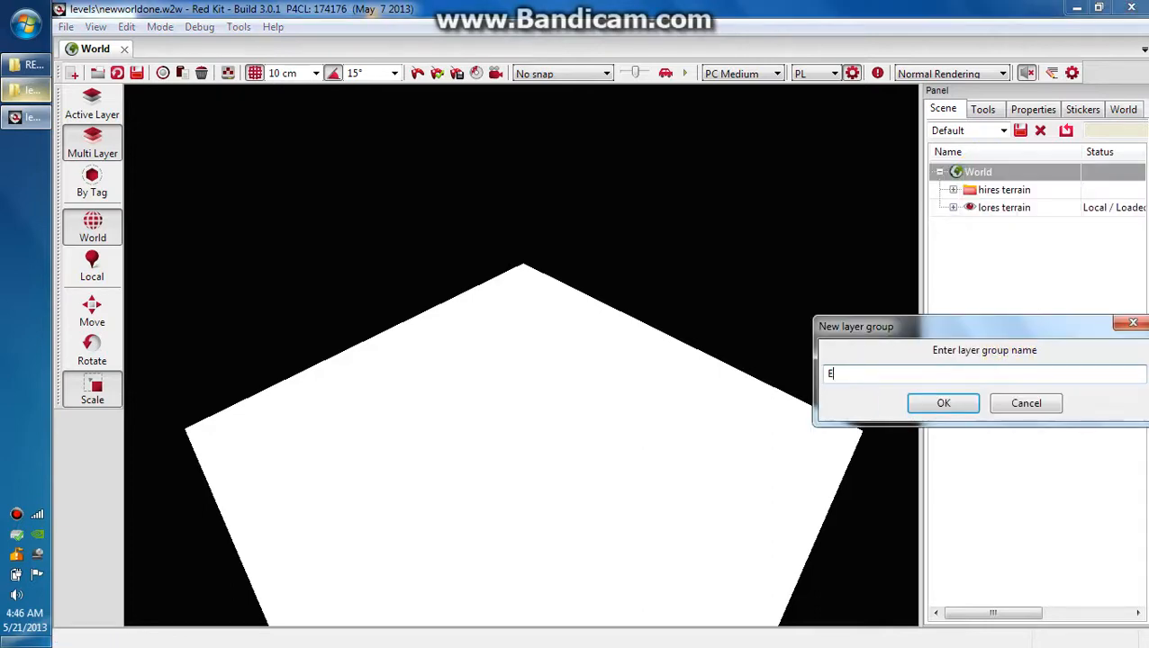
pyautogui.write('nvir')
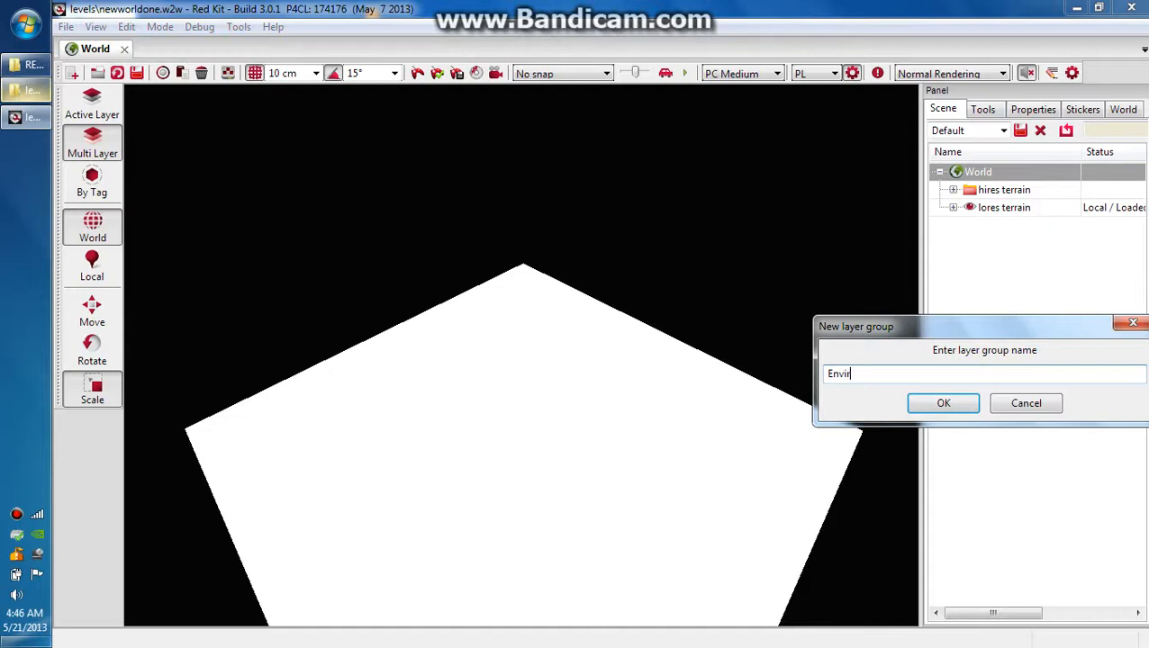
pyautogui.click(944, 403)
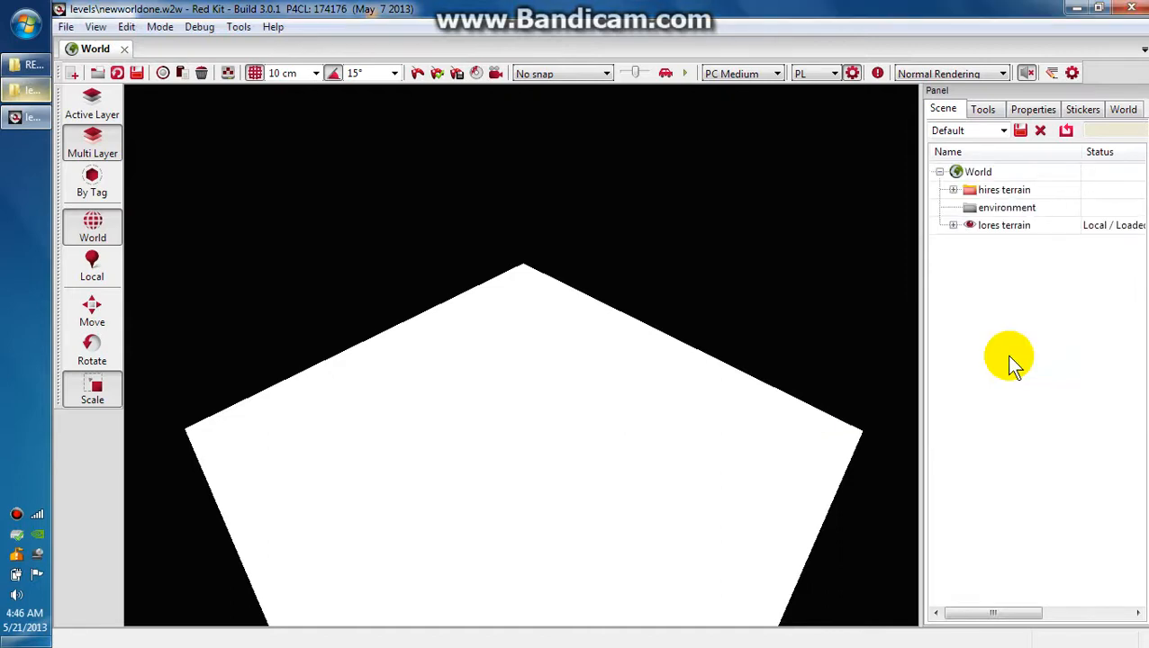
# Add a new layer named 'sky' inside the environment group.
pyautogui.rightClick(1007, 207)
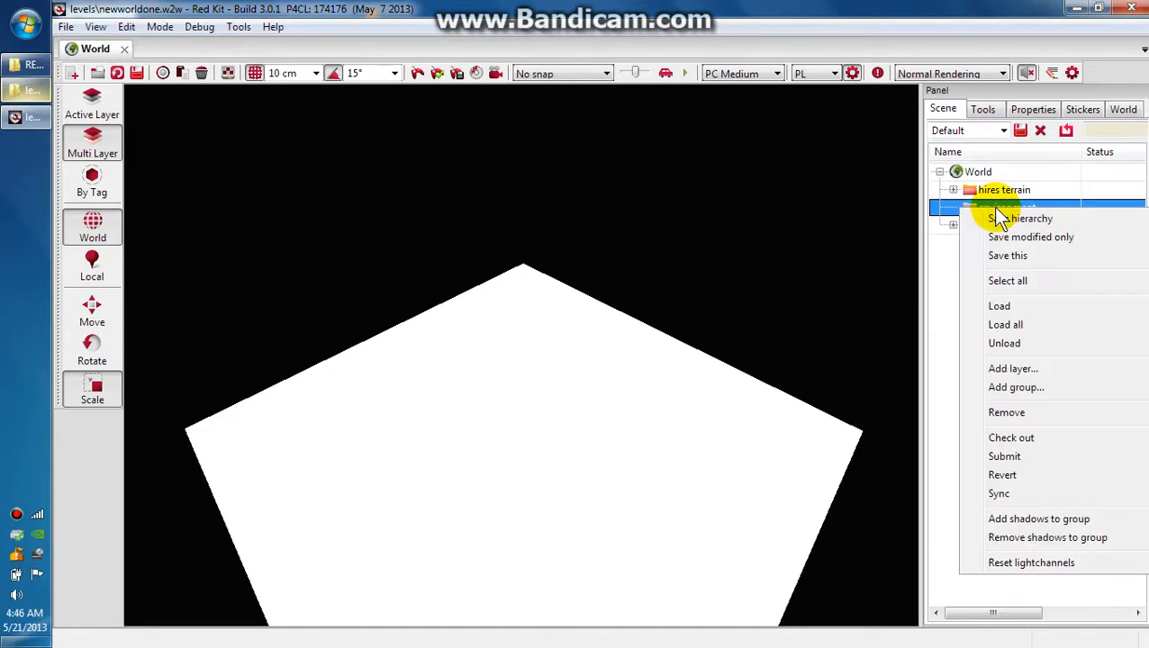
pyautogui.click(1012, 367)
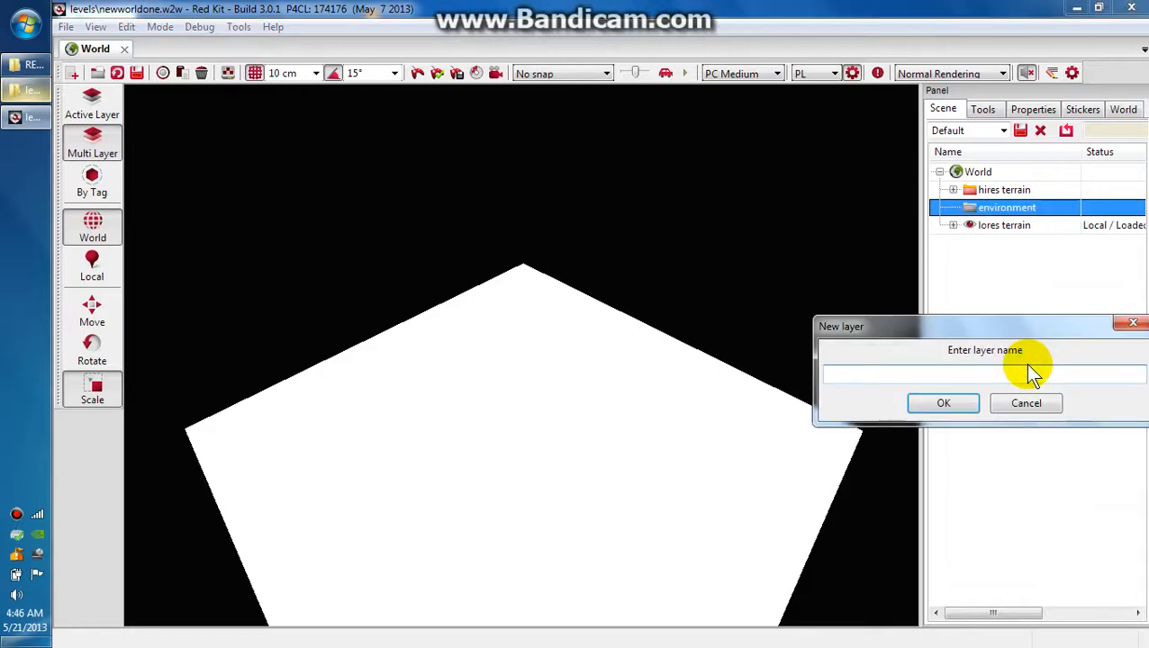
pyautogui.click(943, 403)
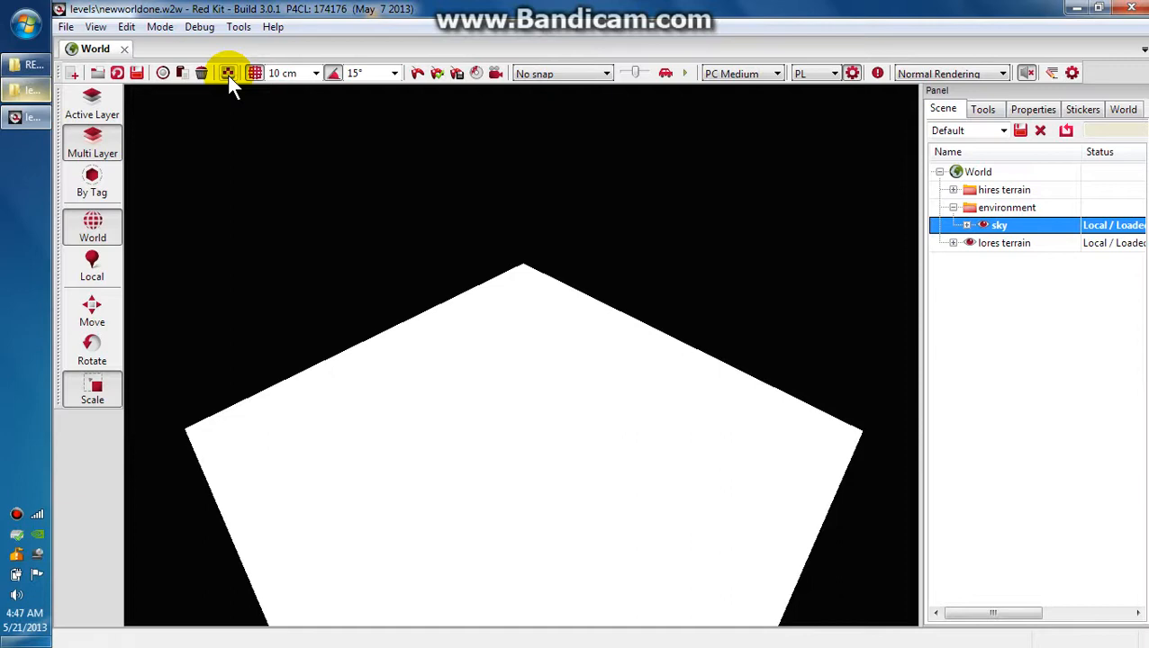
# Browse to environment_levels > skyboxes and place dynamic_skybox into the world.
pyautogui.click(226, 72)
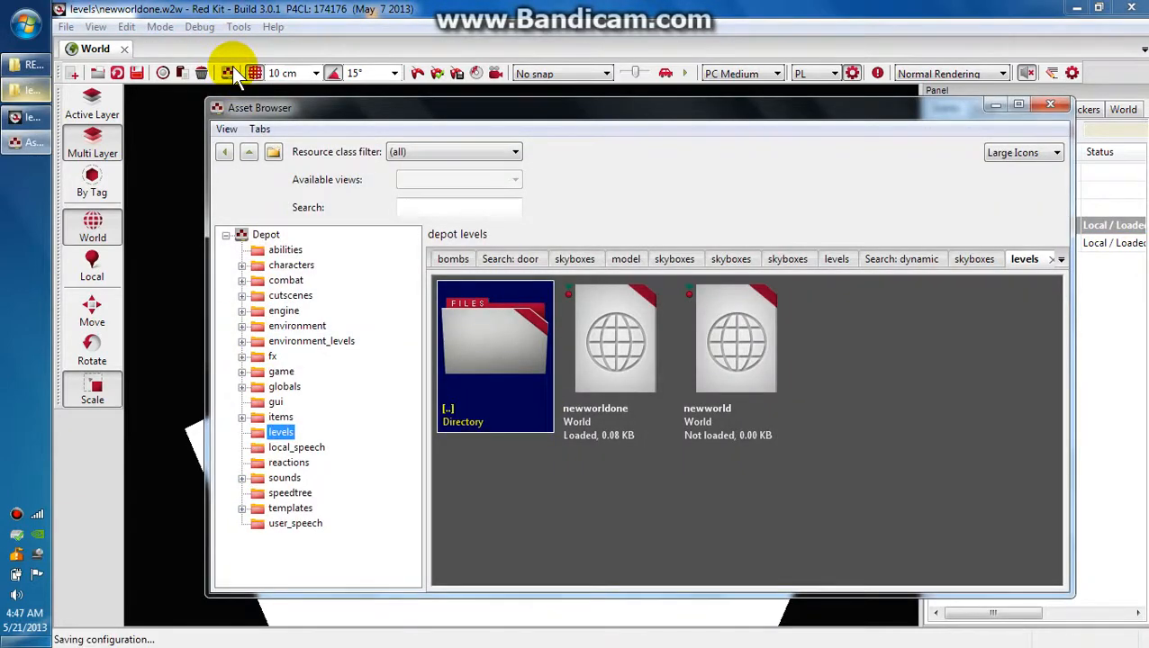
pyautogui.click(312, 340)
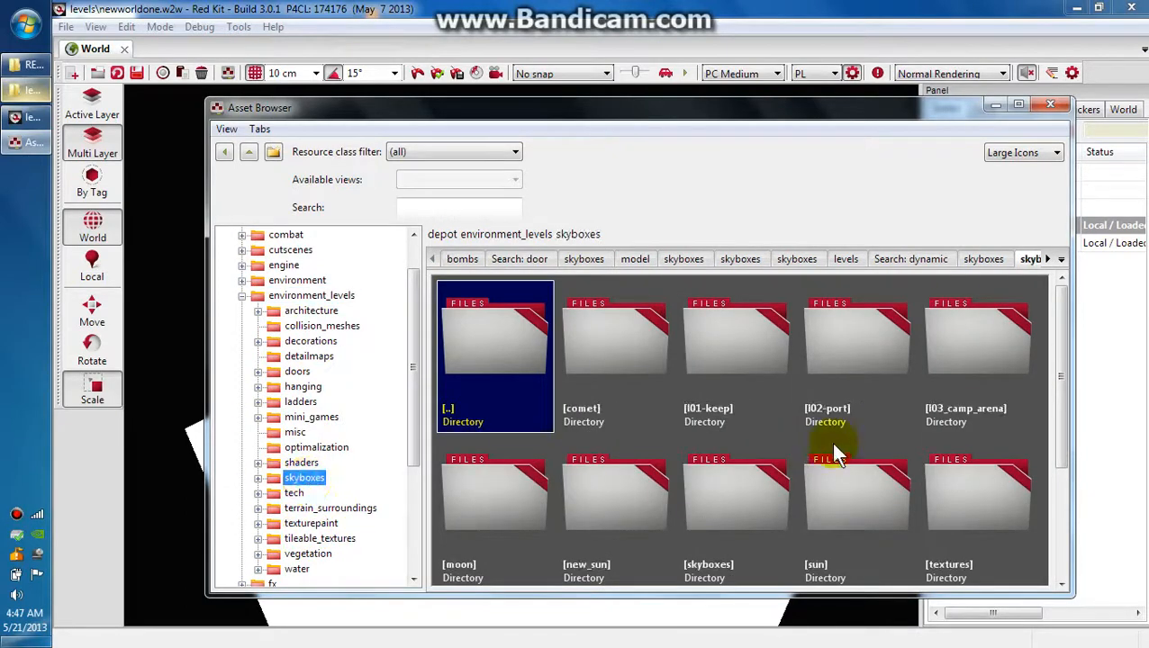
pyautogui.scroll(-3)
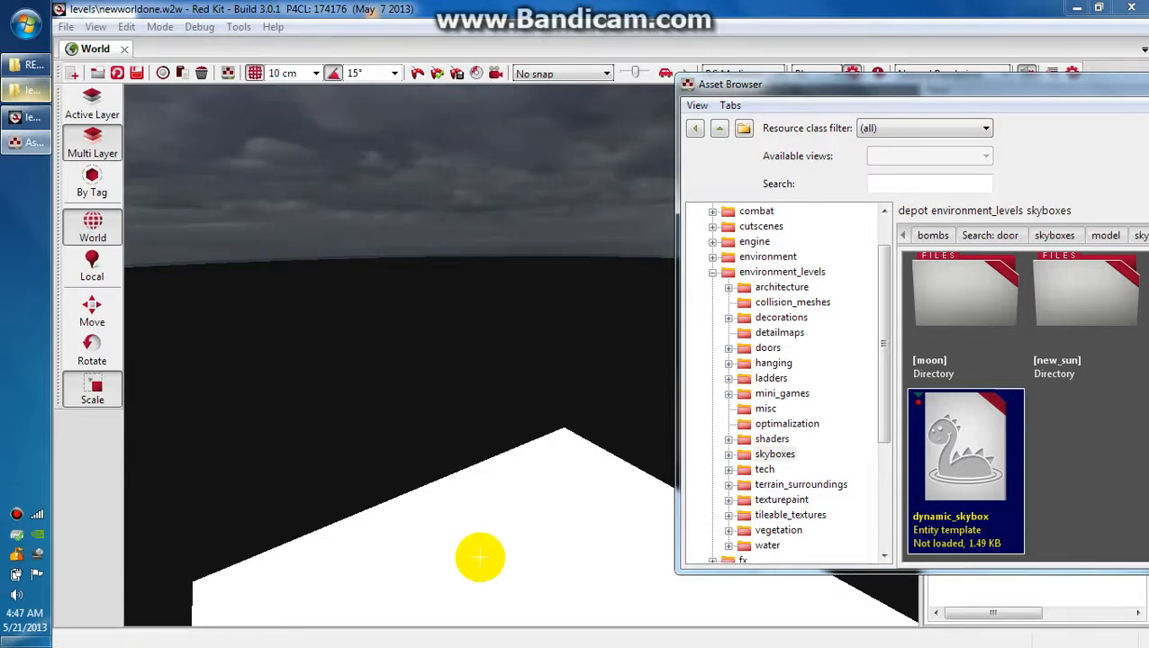
pyautogui.moveTo(484, 234)
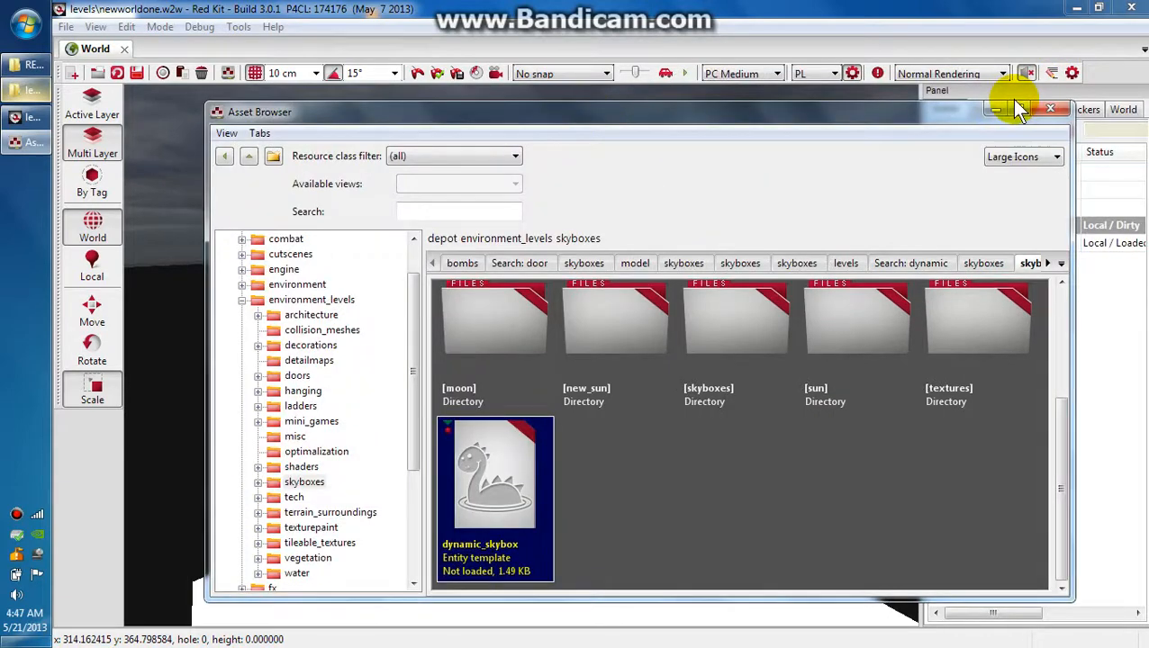
# Add a new layer named 'AreaEnvironment' inside the environment group.
pyautogui.click(1050, 108)
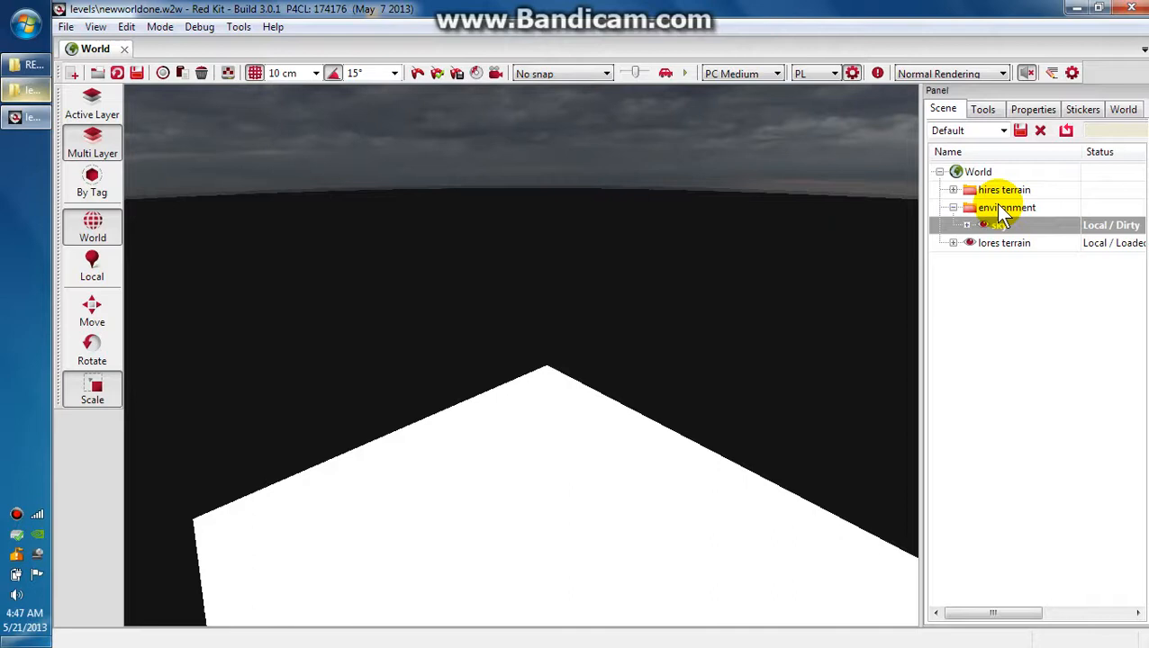
pyautogui.rightClick(1007, 207)
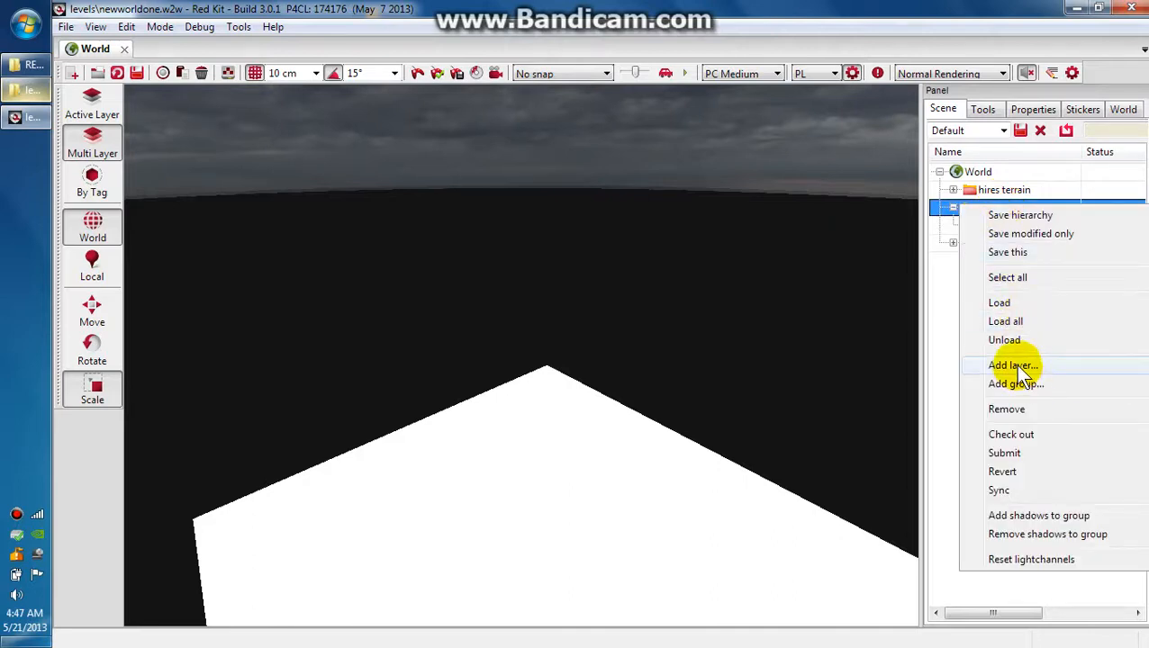
pyautogui.click(1014, 364)
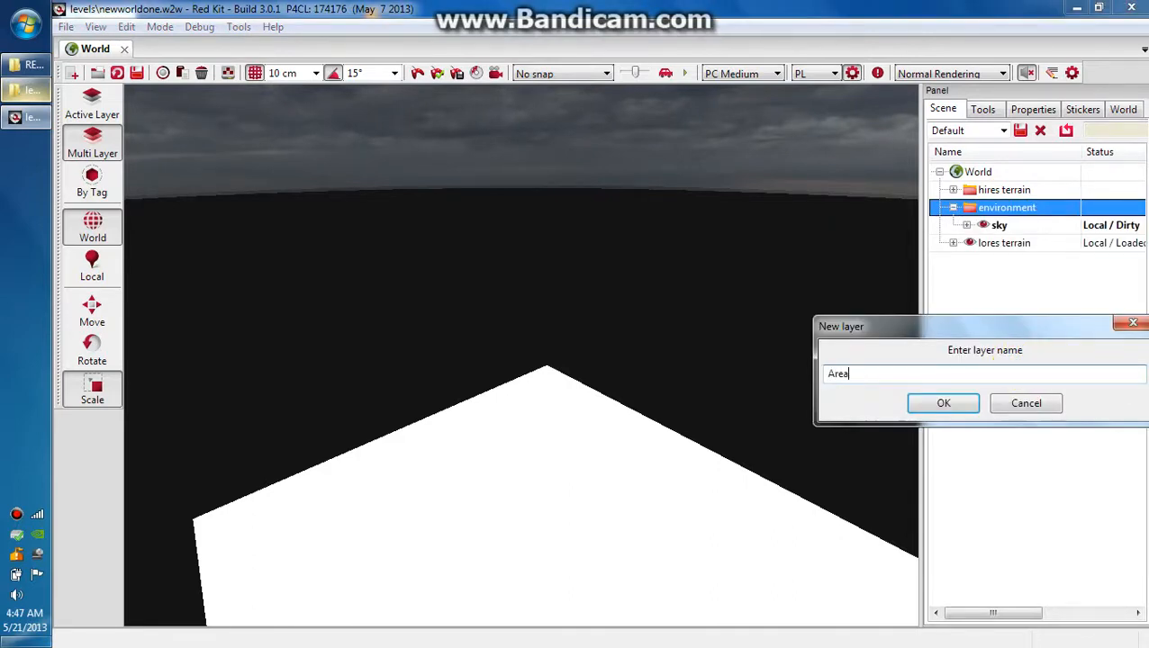
pyautogui.write('Environ')
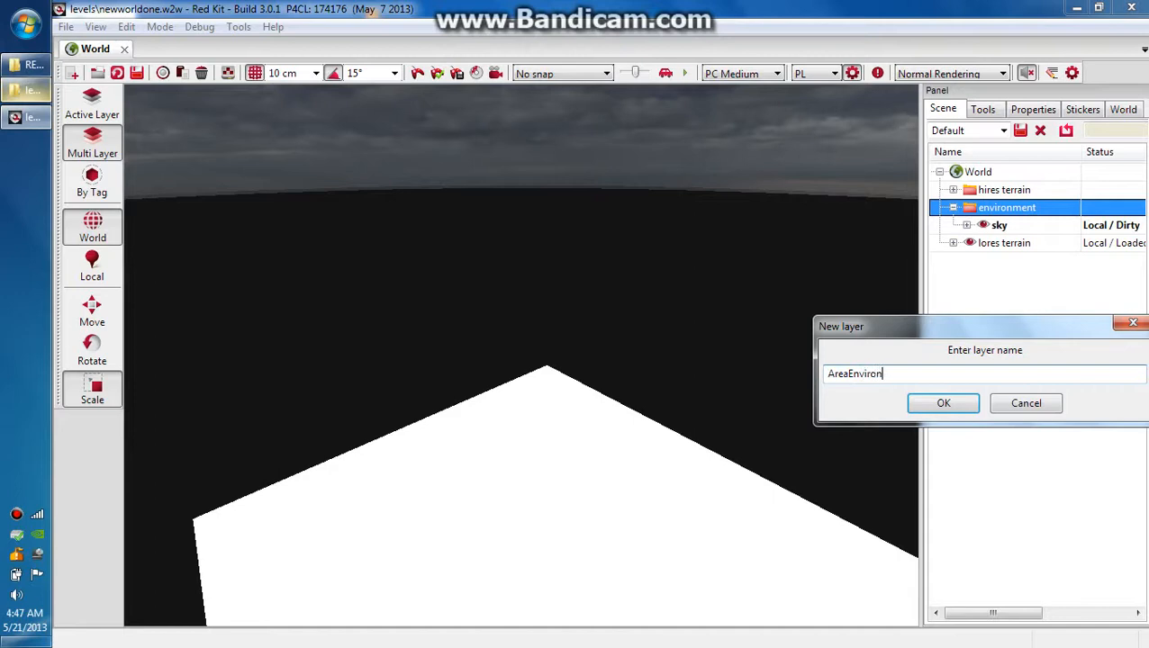
pyautogui.click(944, 404)
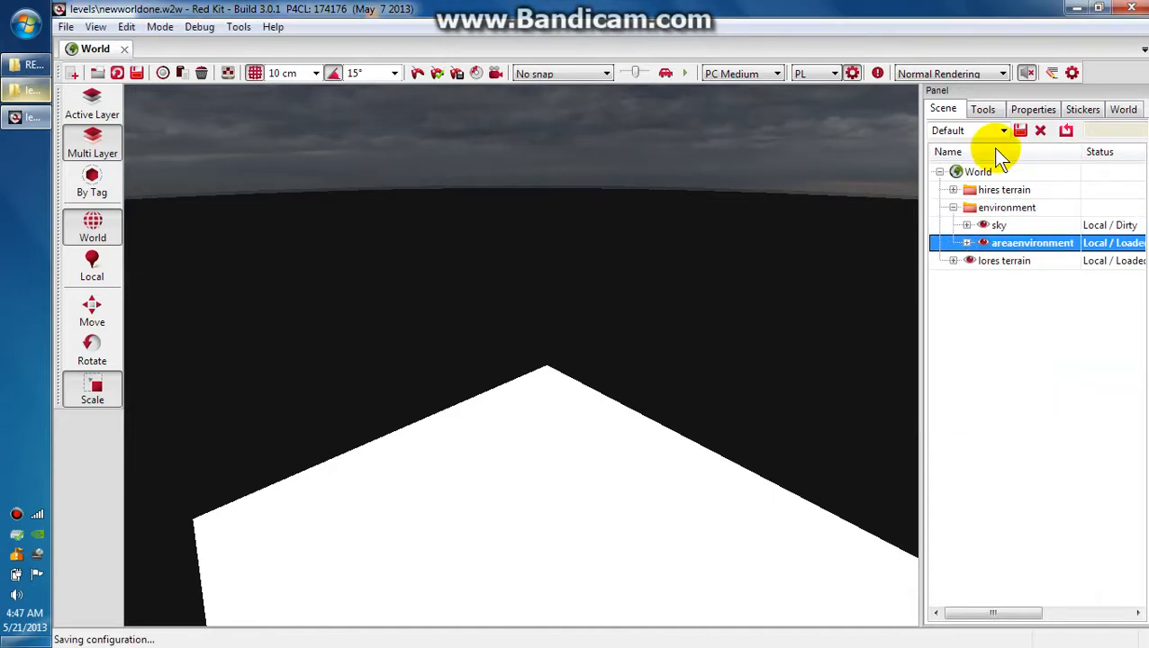
pyautogui.moveTo(1068, 333)
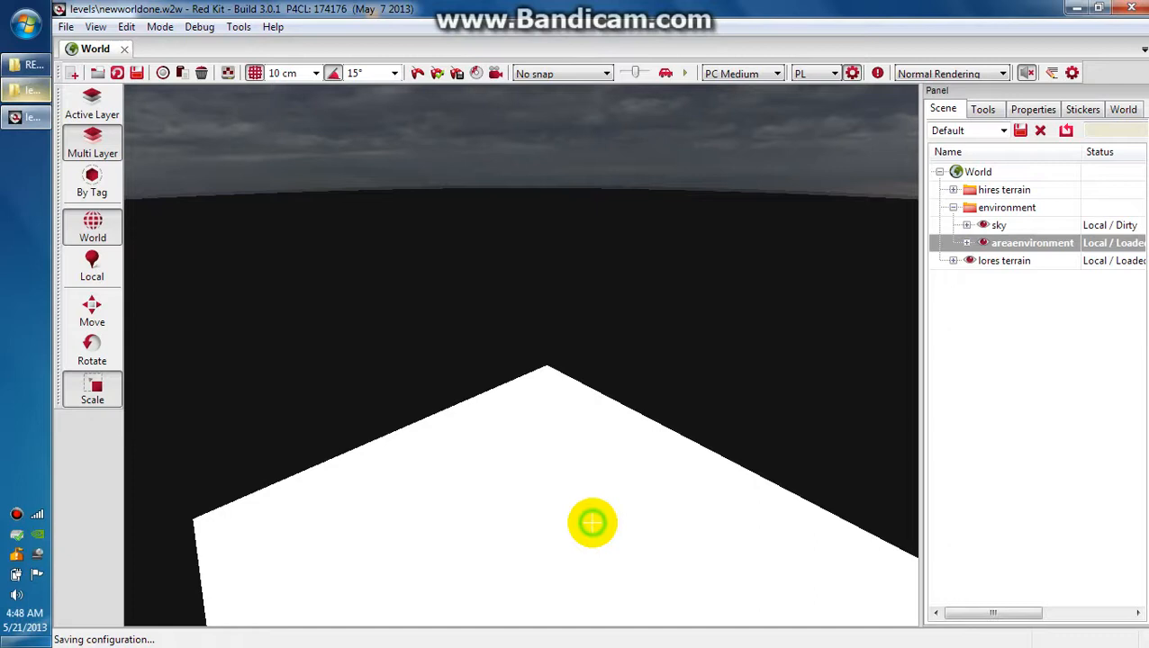
pyautogui.click(983, 108)
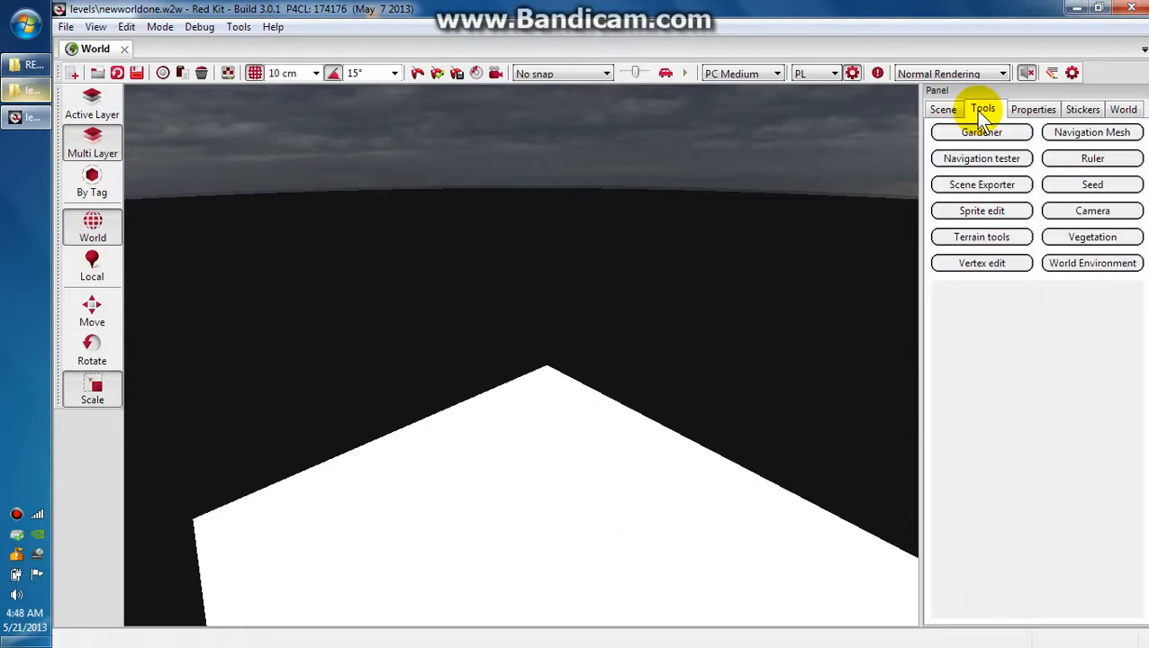
# Close the active terrain tool and return to the scene layer tree.
pyautogui.click(982, 238)
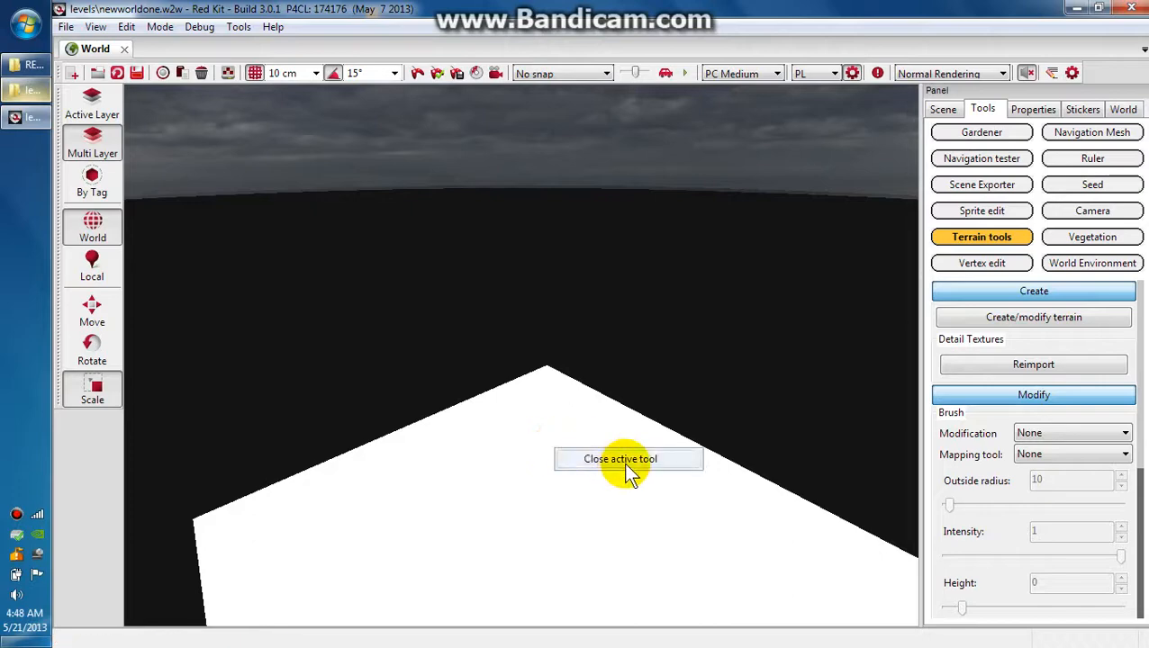
pyautogui.click(620, 460)
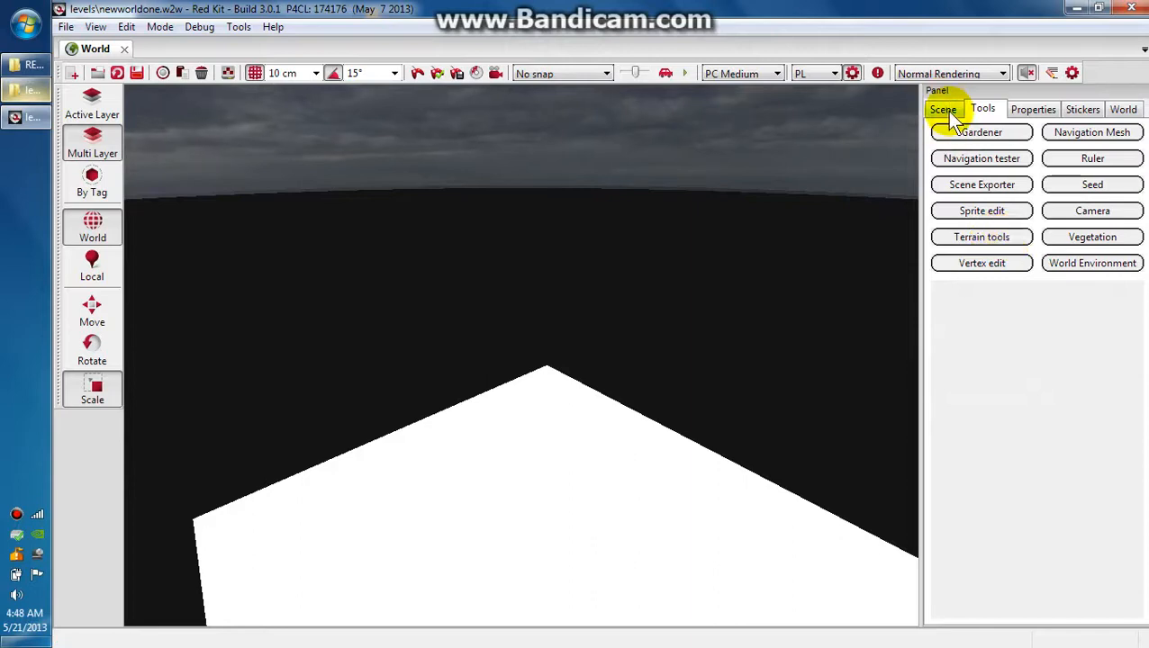
pyautogui.click(944, 110)
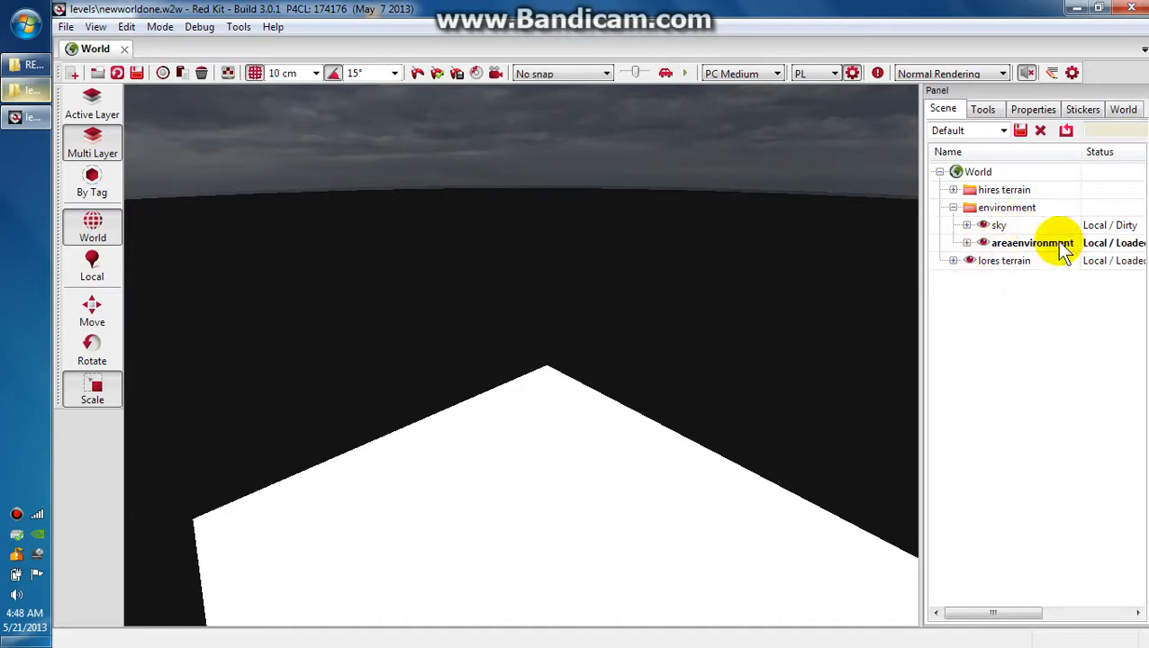
# Make areaenvironment the active layer and bring up the viewport add-entity options.
pyautogui.click(999, 223)
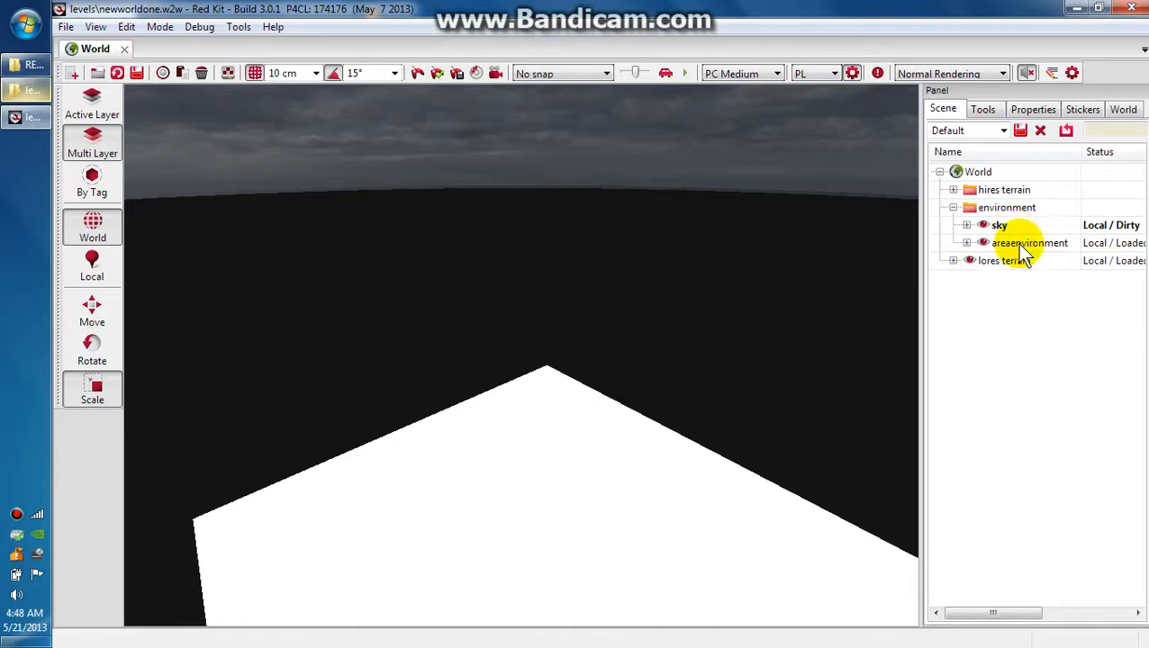
pyautogui.click(1030, 242)
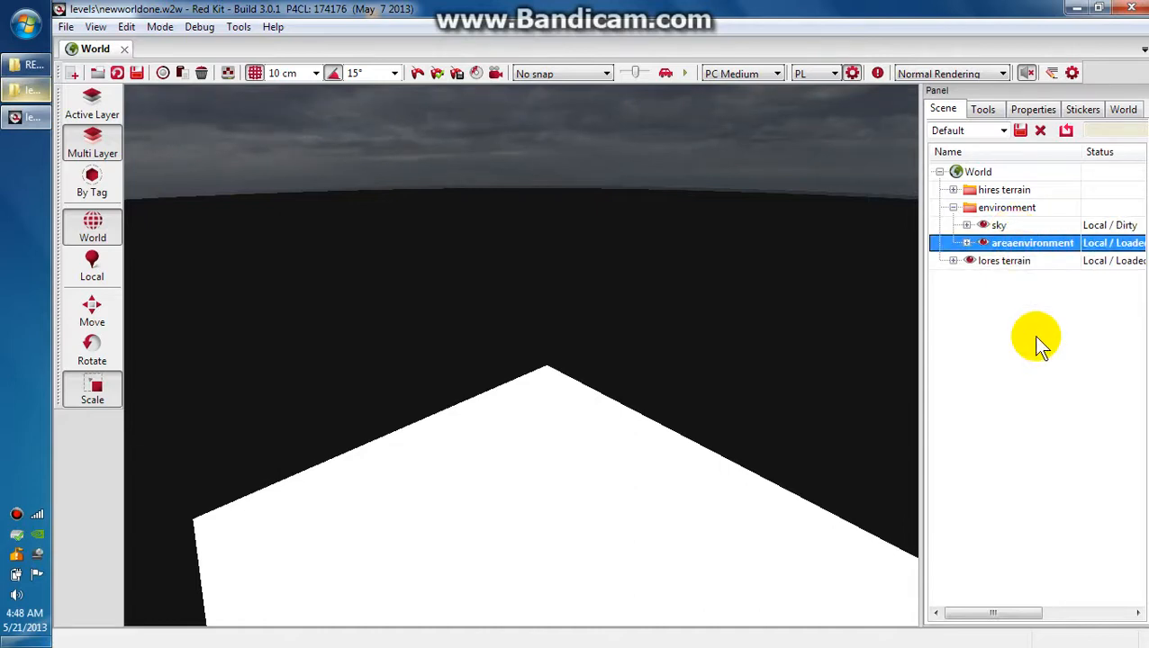
pyautogui.moveTo(592, 461)
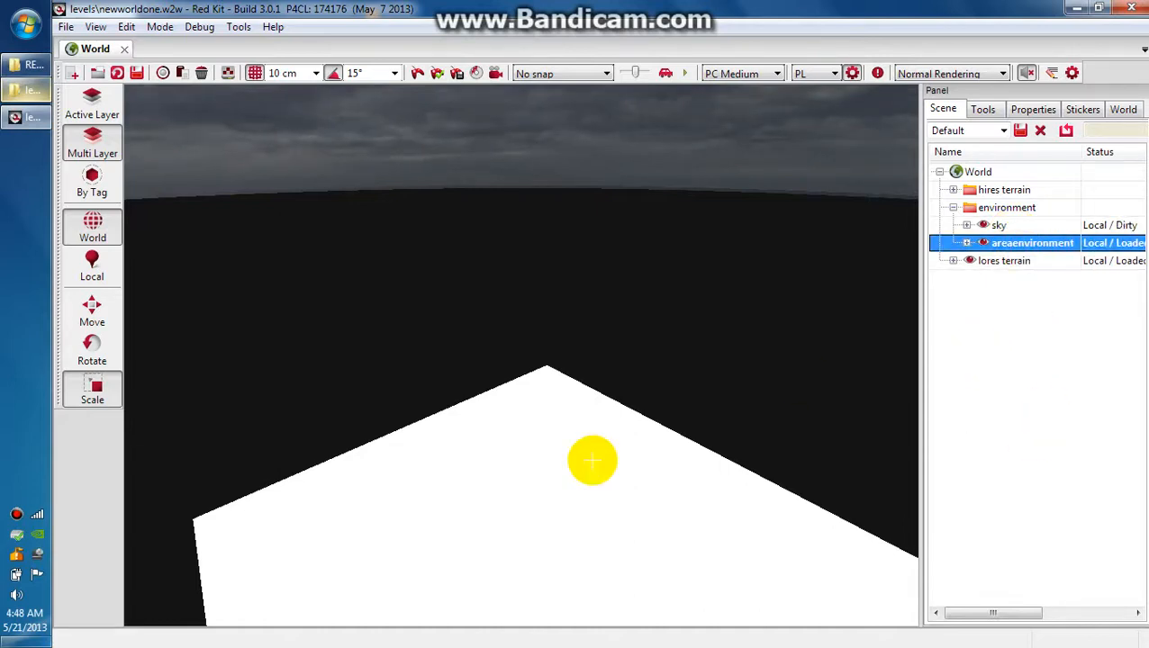
pyautogui.rightClick(592, 461)
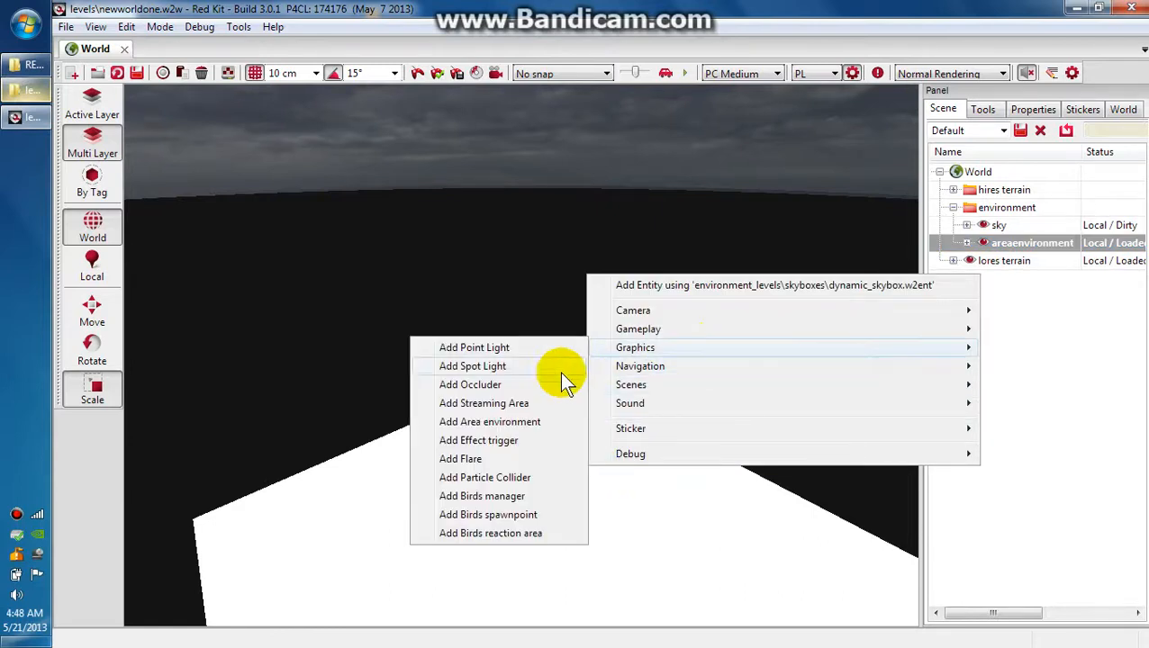
# Place an Area environment entity on the terrain and select it.
pyautogui.click(490, 422)
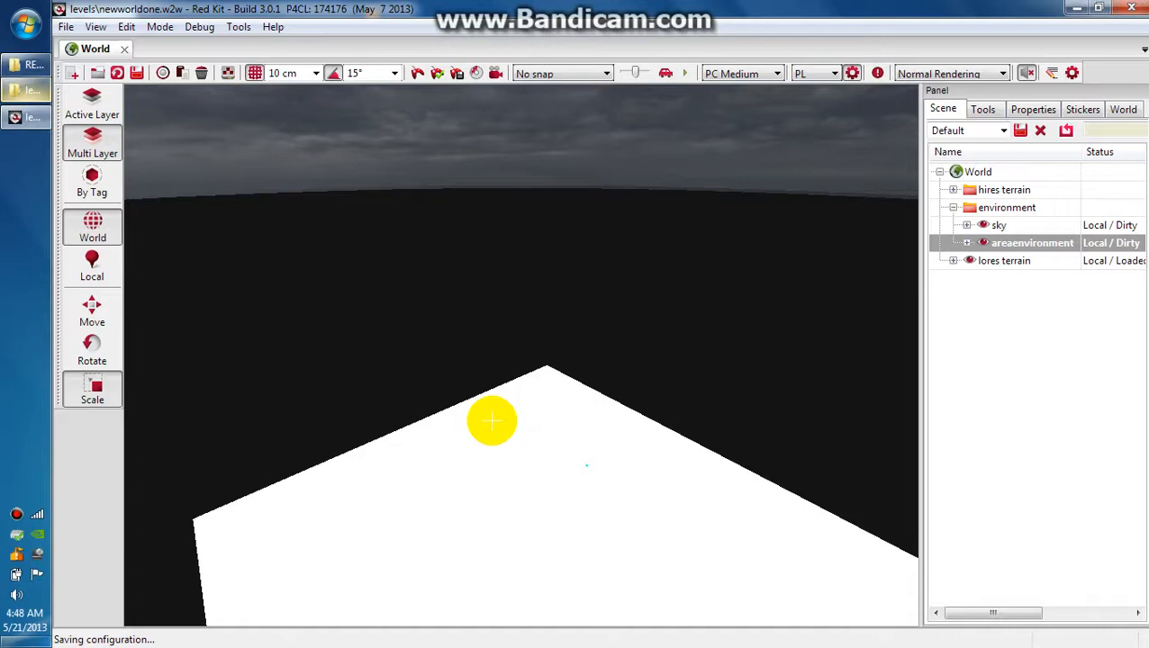
pyautogui.moveTo(602, 476)
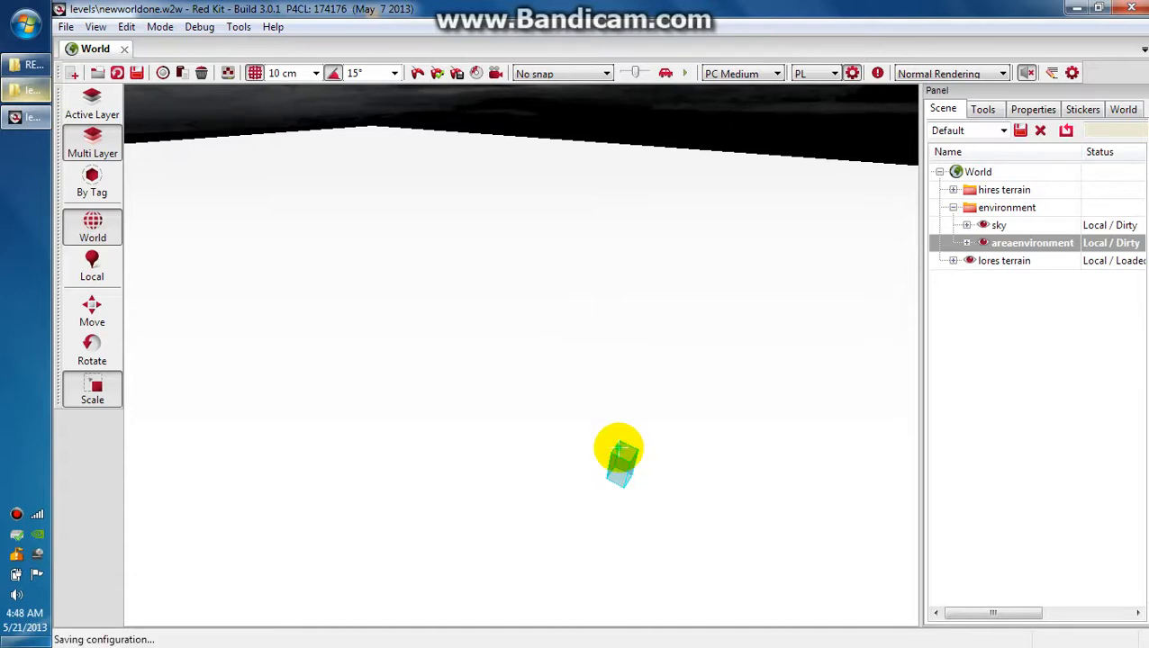
pyautogui.click(618, 454)
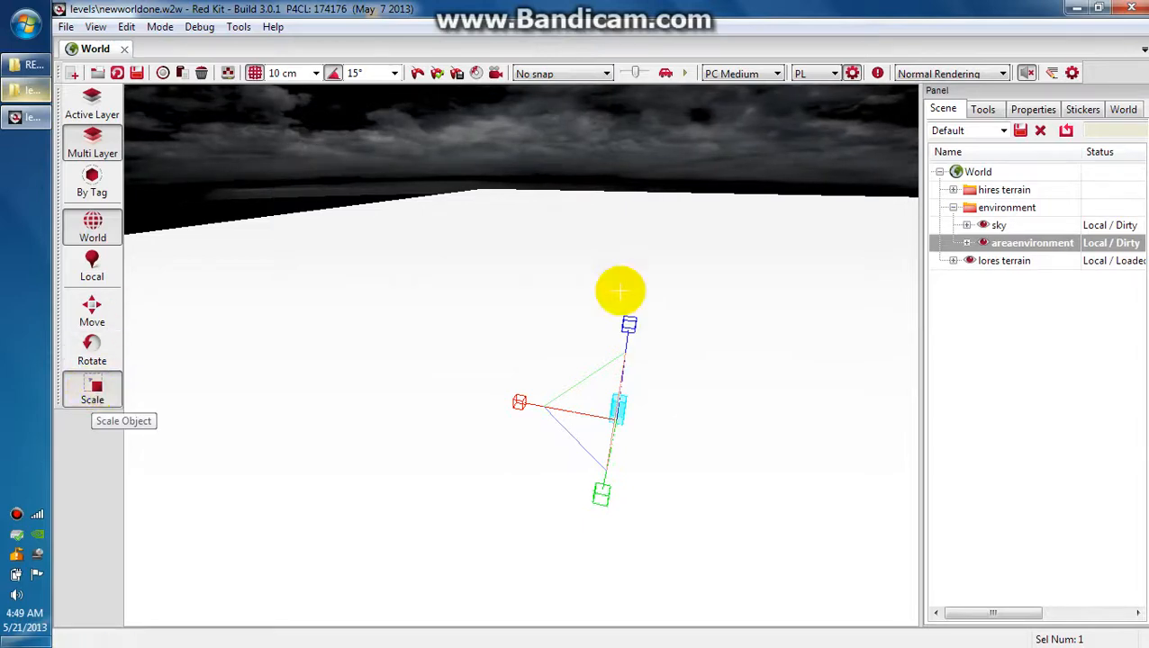
# Scale the area environment box so it spans most of the terrain tile.
pyautogui.moveTo(619, 291); pyautogui.dragTo(634, 326)
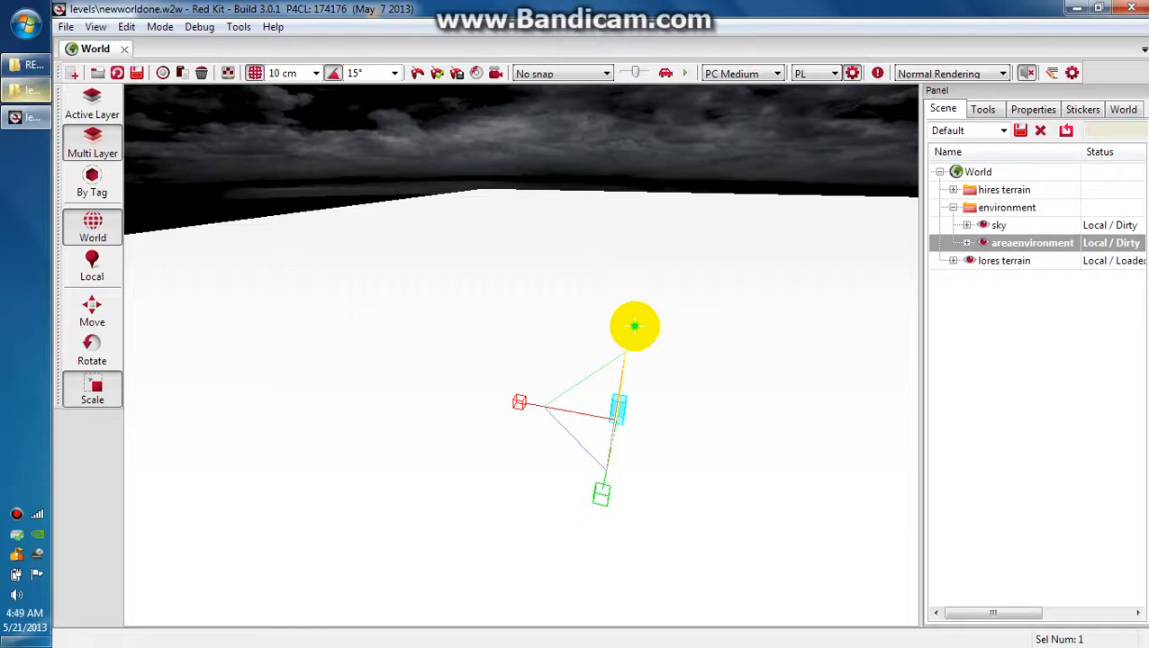
pyautogui.moveTo(634, 326); pyautogui.dragTo(639, 263)
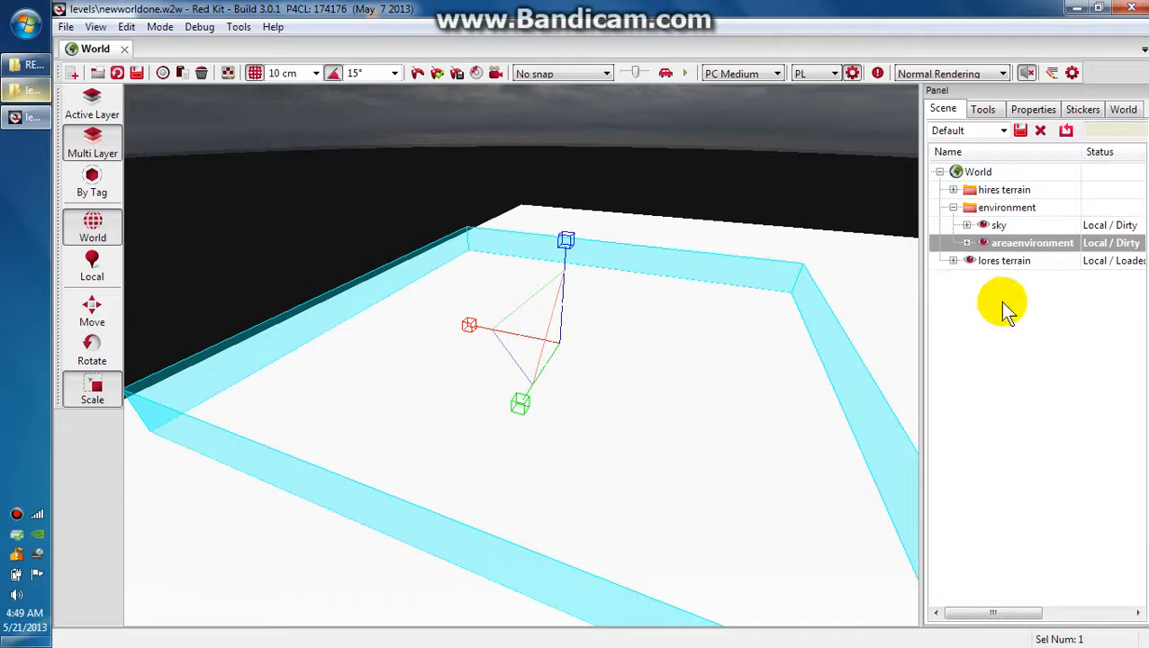
pyautogui.moveTo(1035, 284)
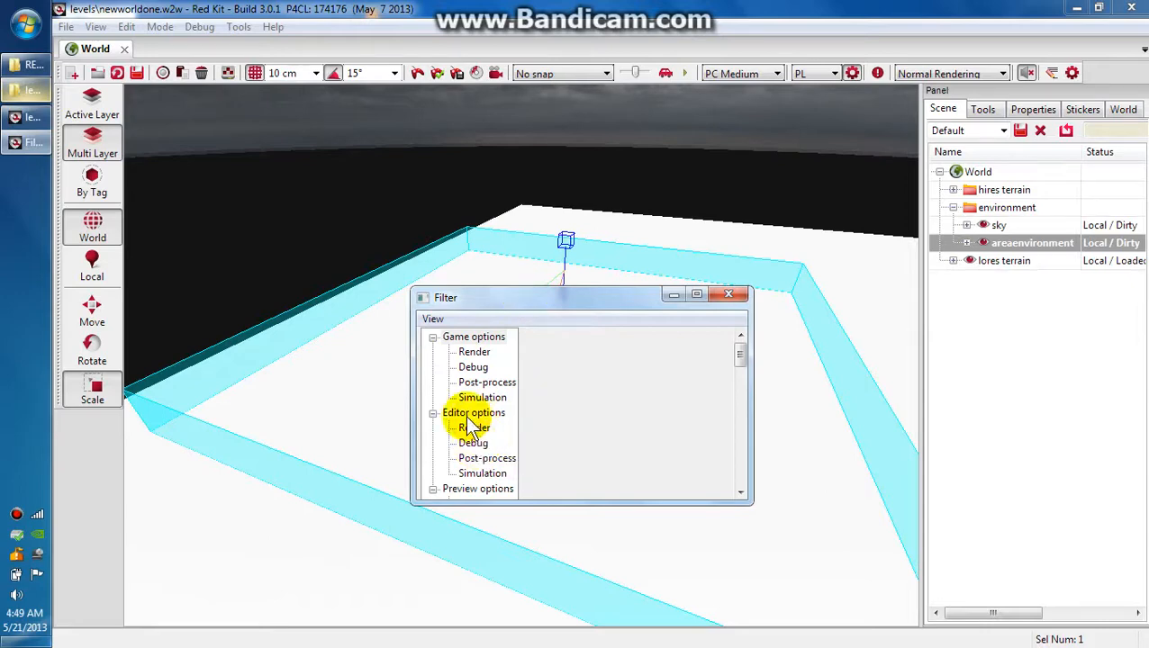
# Toggle the Areas debug display off and on in the view filter, leaving area outlines visible.
pyautogui.click(471, 443)
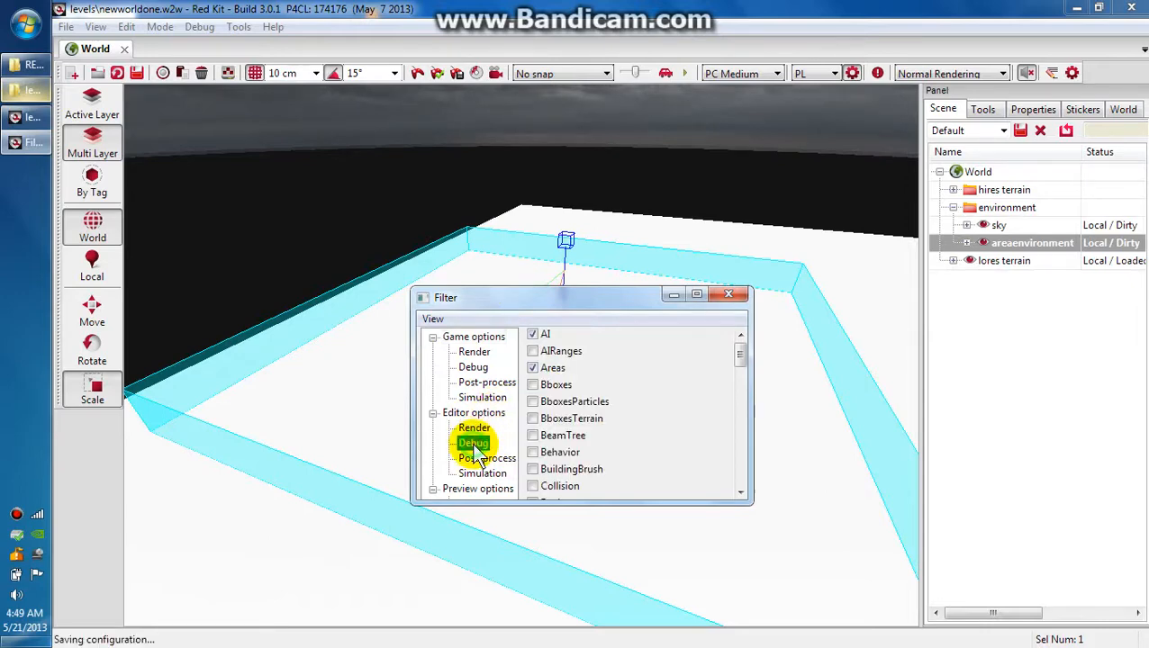
pyautogui.click(533, 368)
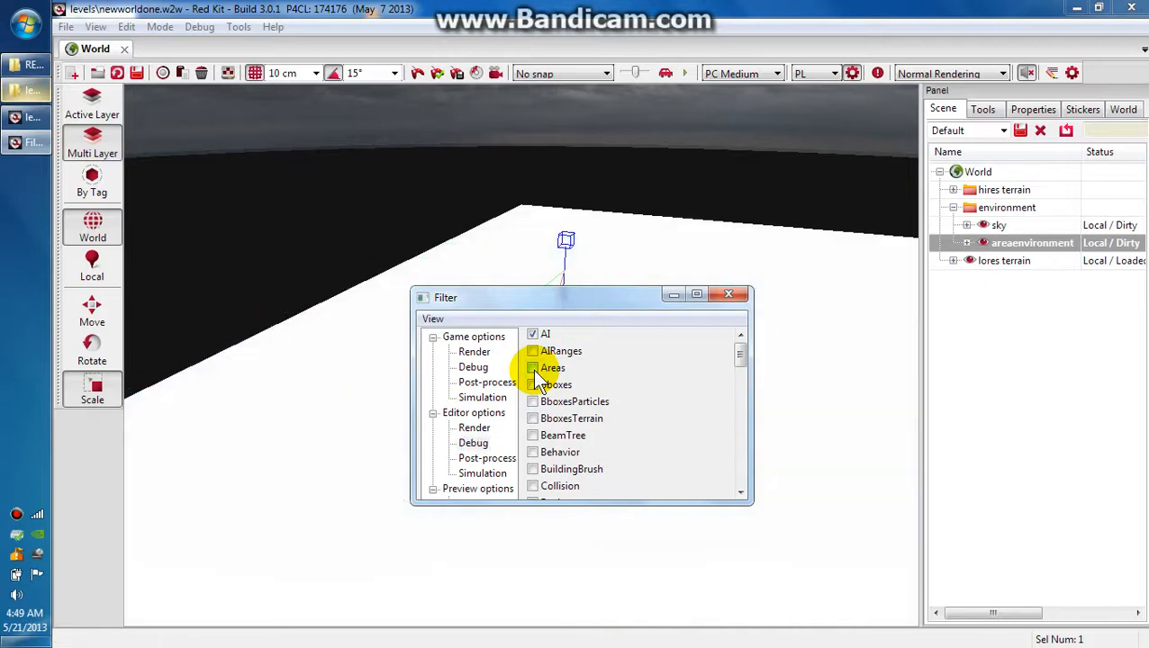
pyautogui.click(533, 367)
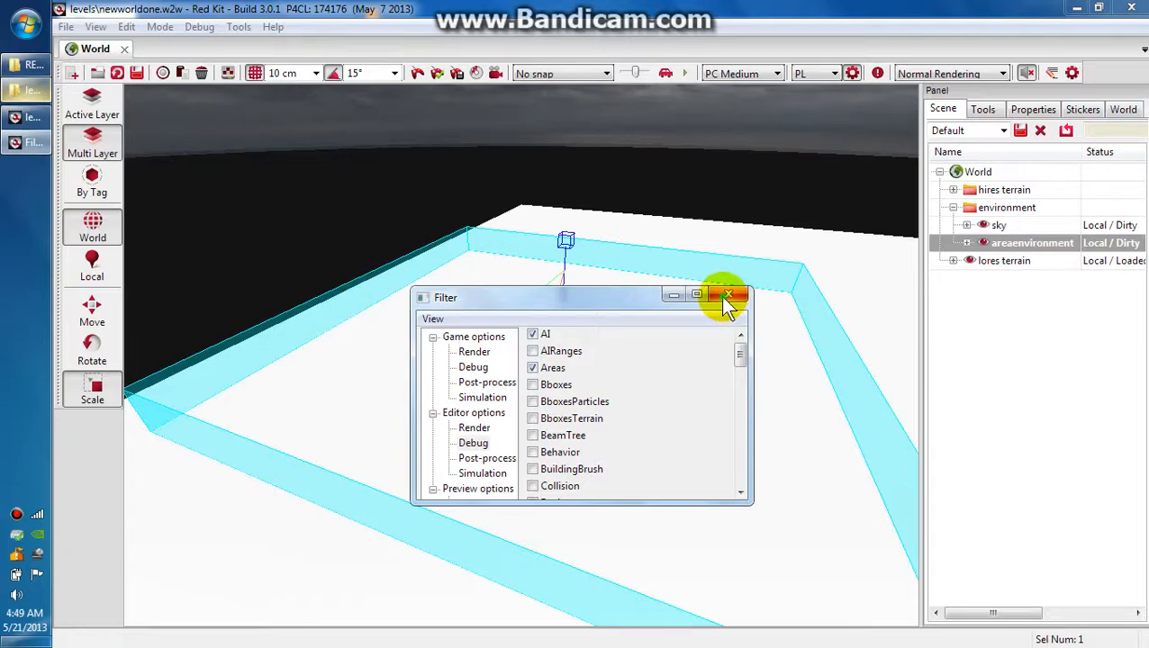
pyautogui.click(727, 297)
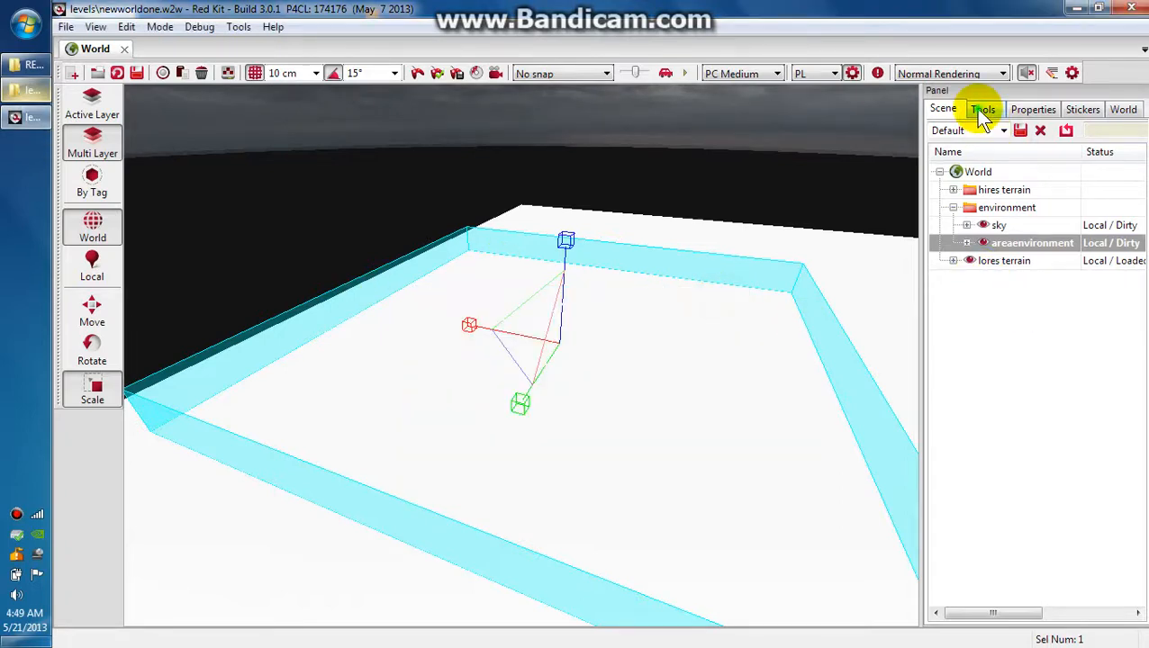
# Open the World Environment tool and agree to create the worldEnvironment layer.
pyautogui.click(983, 108)
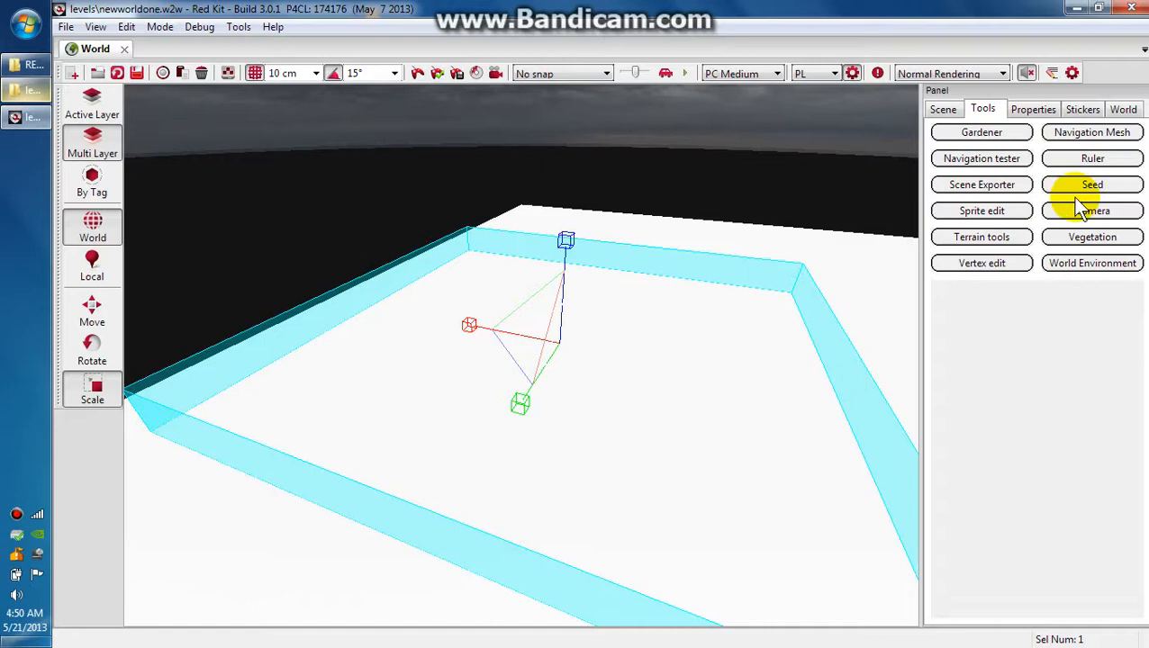
pyautogui.click(1091, 263)
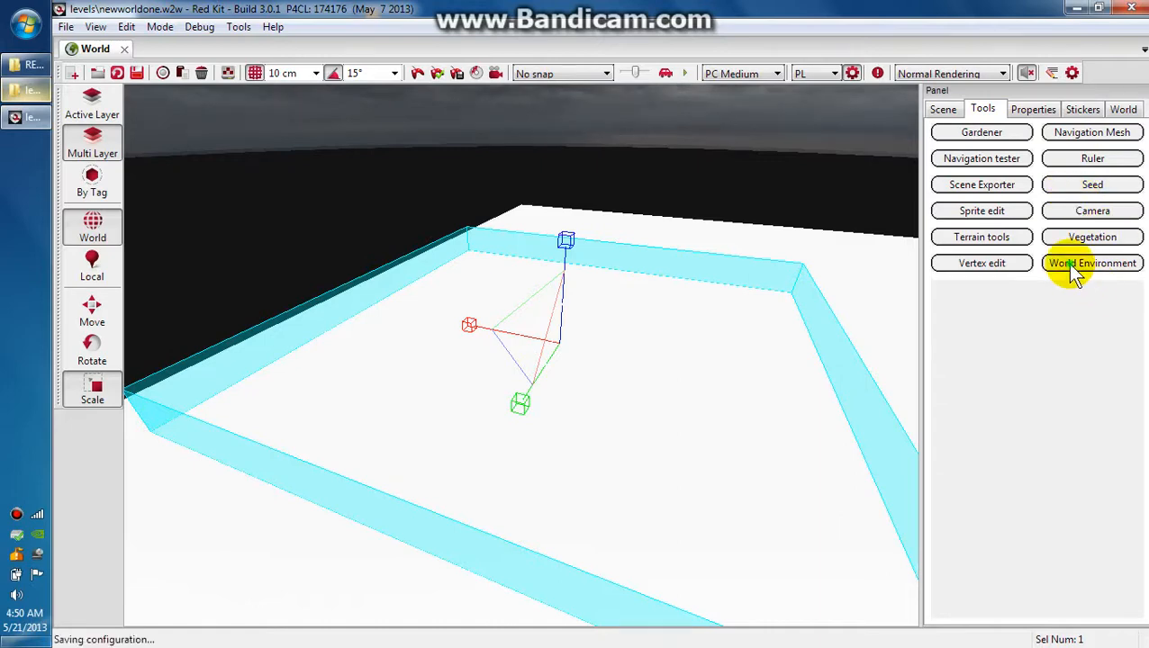
pyautogui.click(1091, 263)
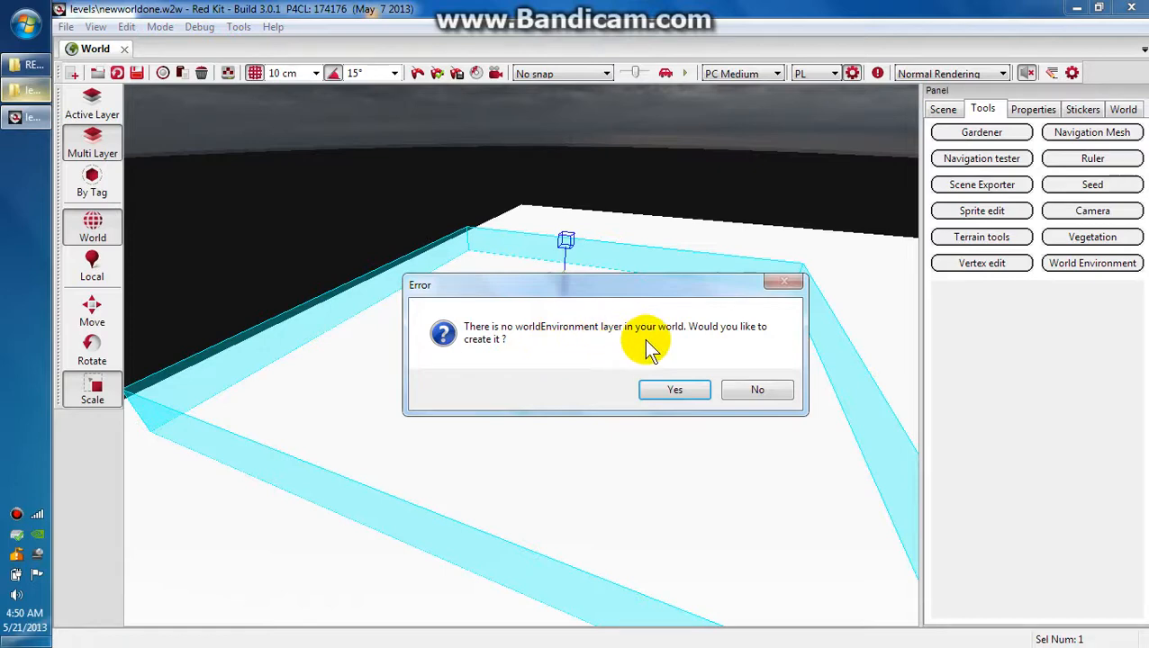
pyautogui.click(674, 389)
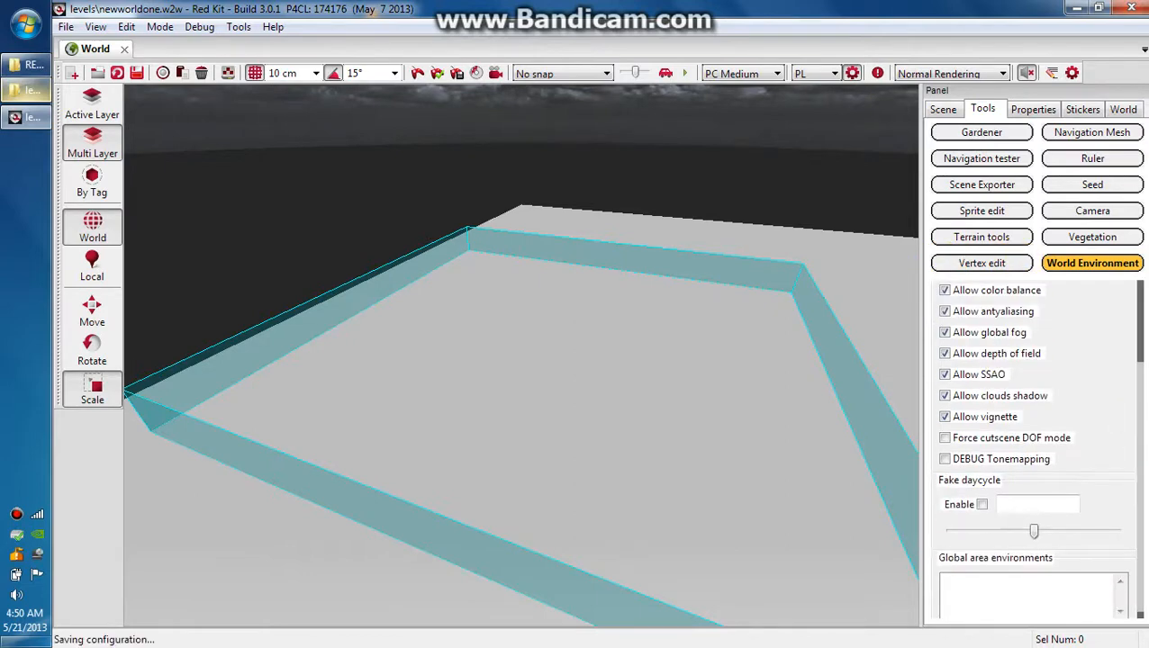
pyautogui.scroll(-3)
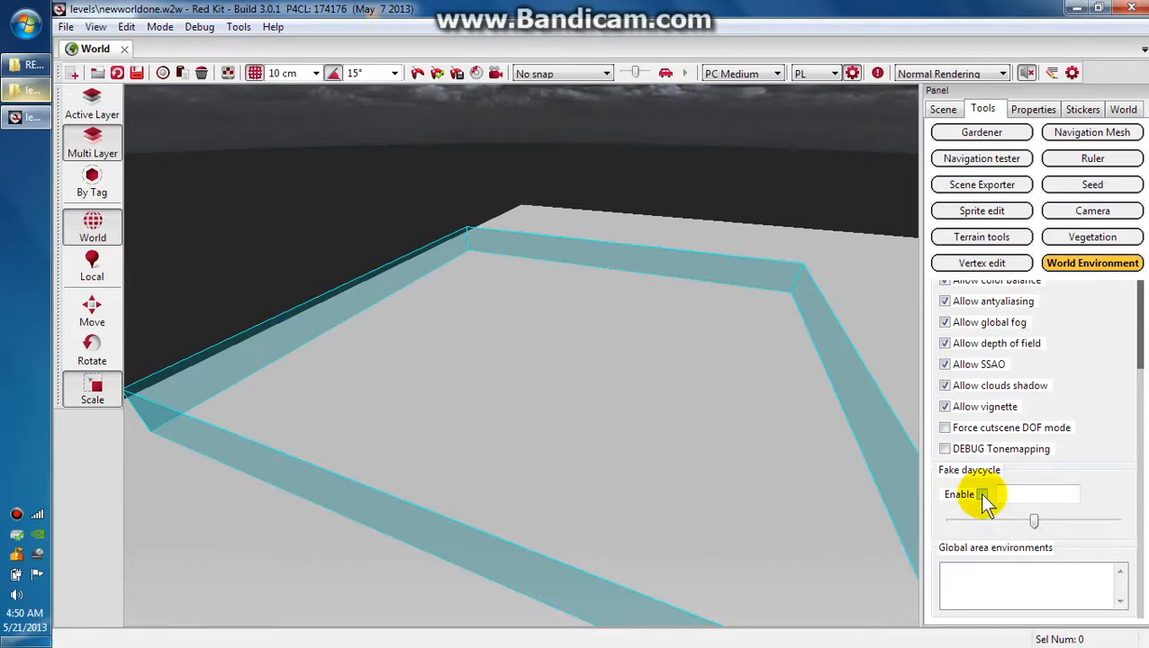
pyautogui.moveTo(986, 483)
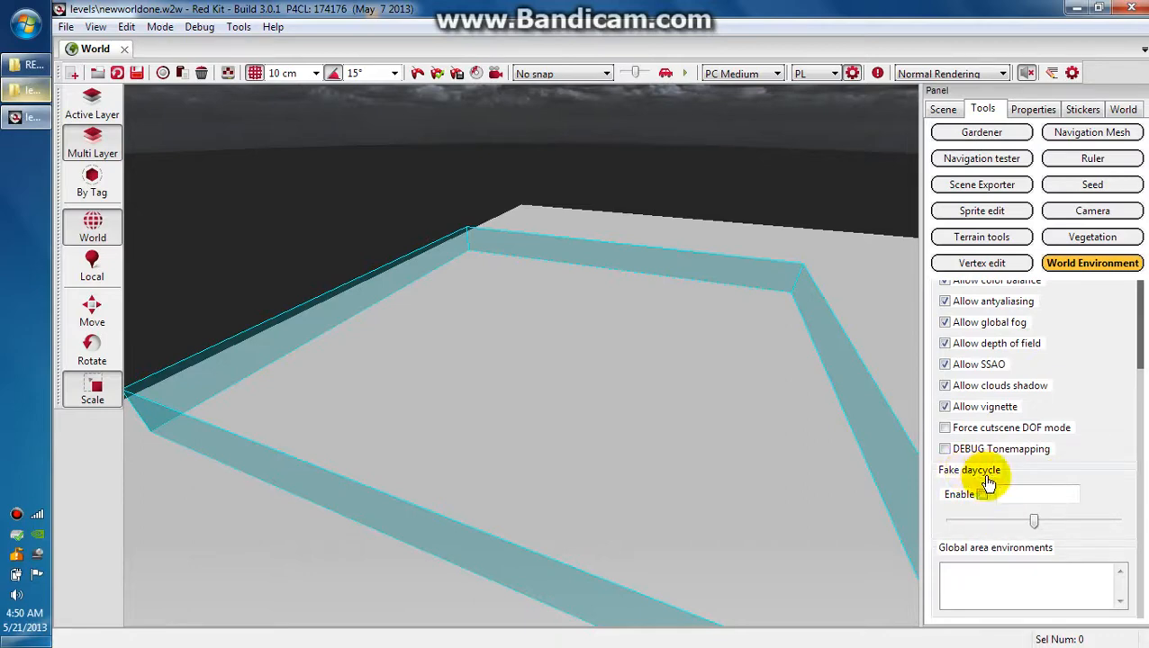
# Enable the fake day cycle and set the time of day to about 12:10.
pyautogui.click(981, 493)
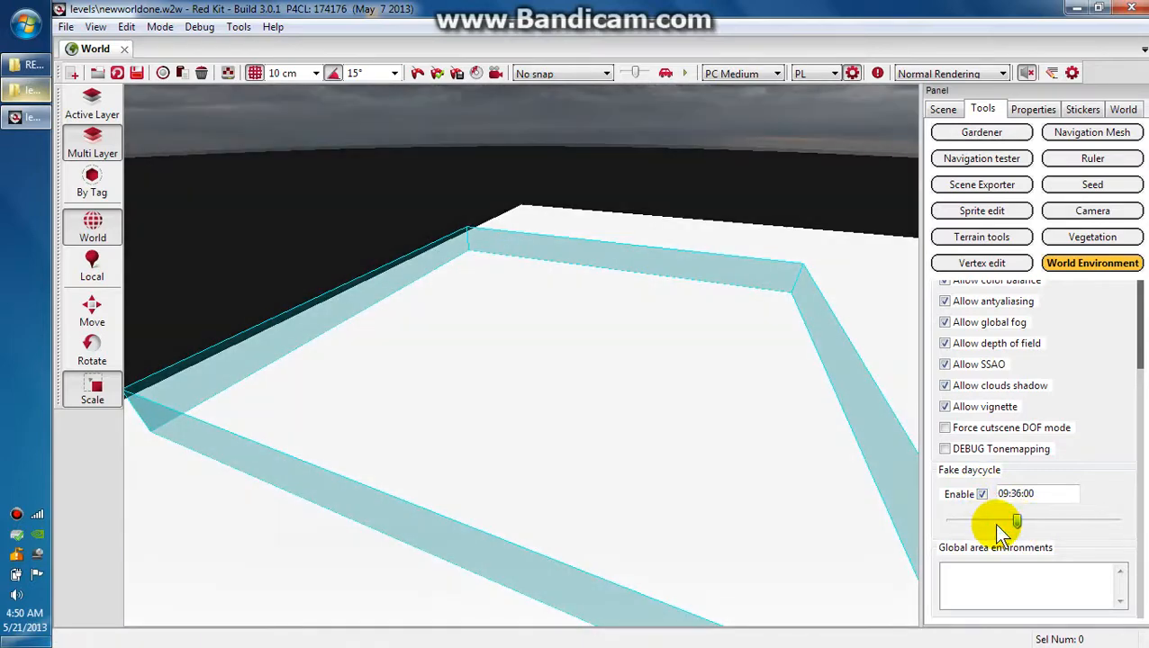
pyautogui.moveTo(1016, 521); pyautogui.dragTo(1038, 522)
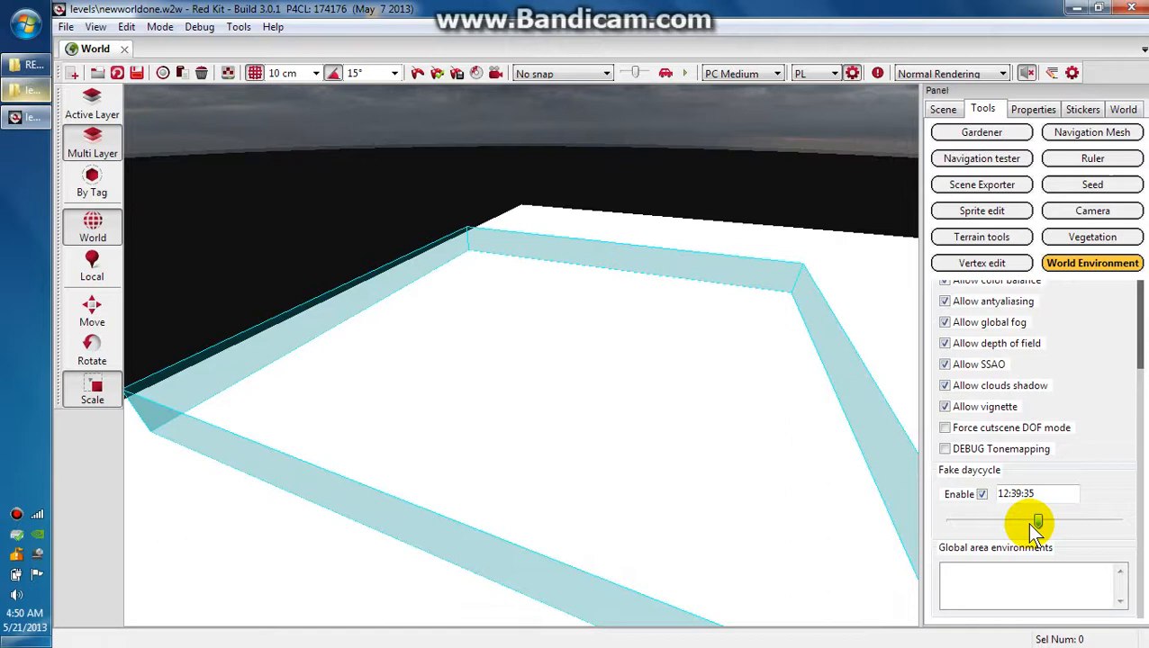
pyautogui.moveTo(1038, 523); pyautogui.dragTo(1034, 524)
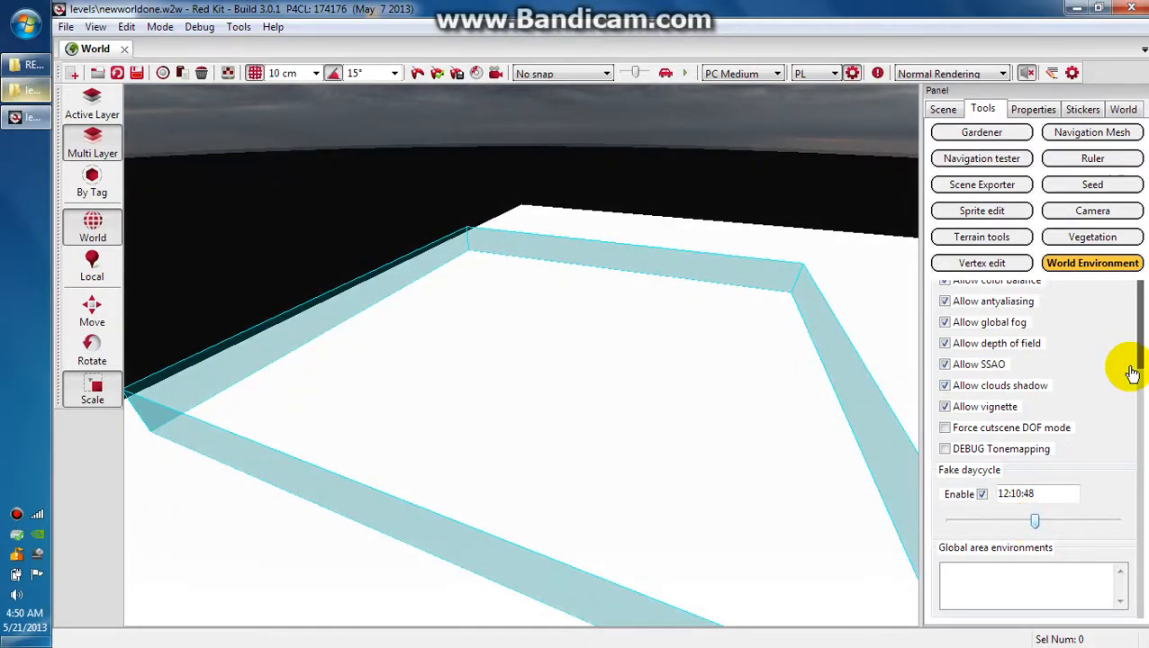
pyautogui.click(1092, 263)
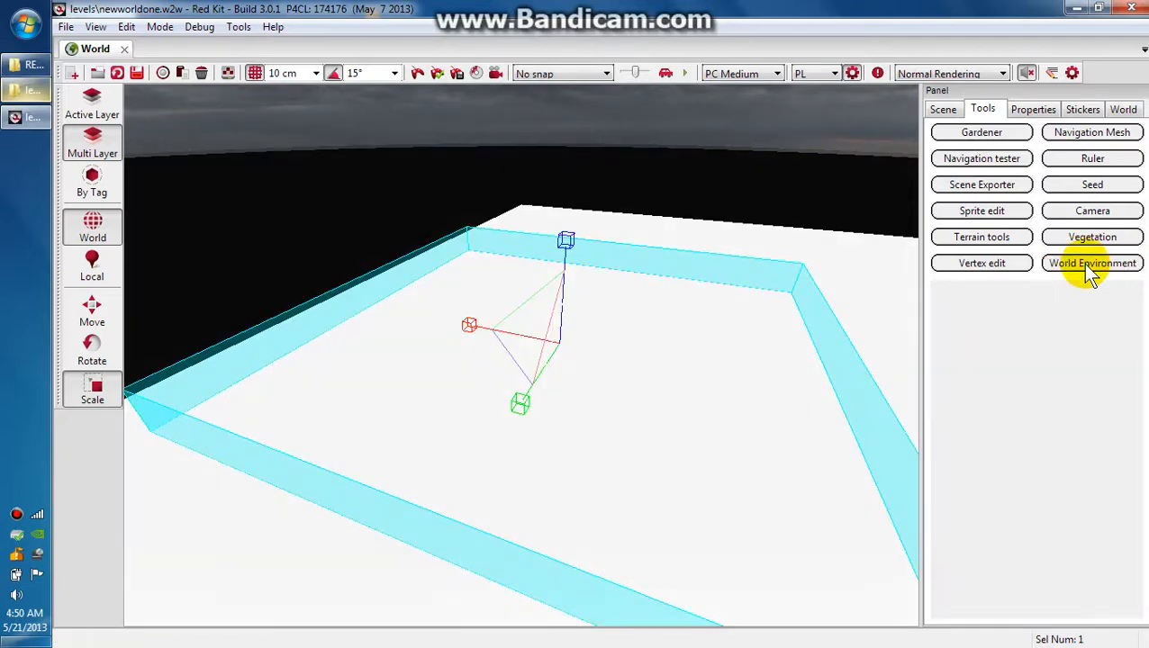
# Enable AreaEnvironment0 under Global area environments in the World Environment settings.
pyautogui.click(1092, 263)
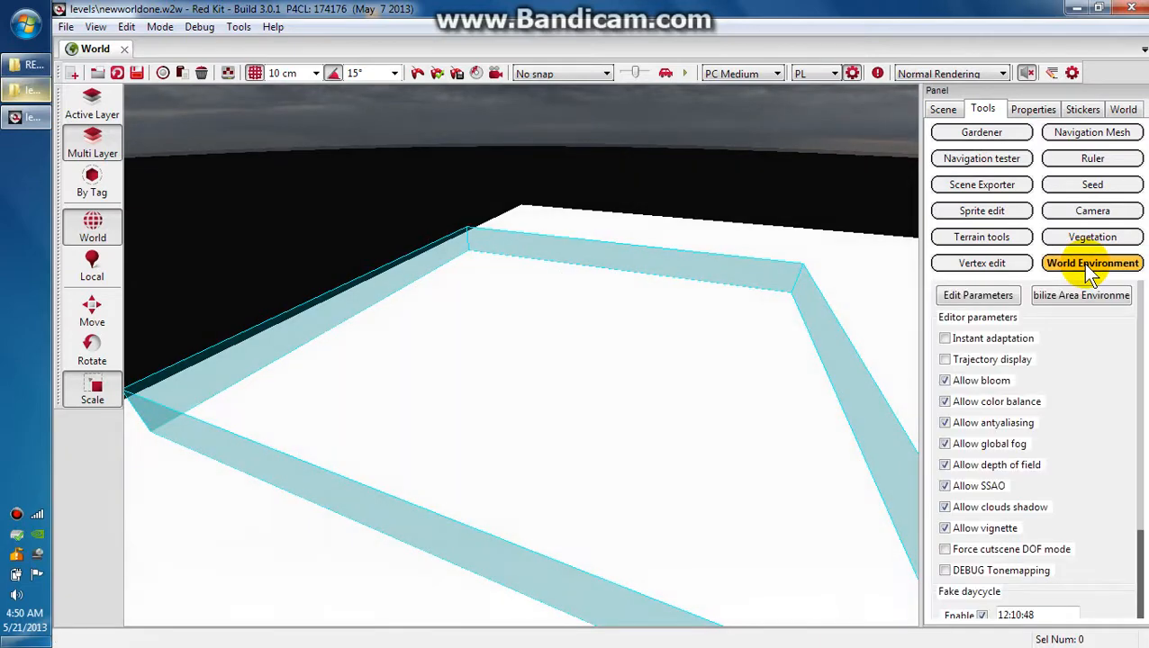
pyautogui.scroll(-3)
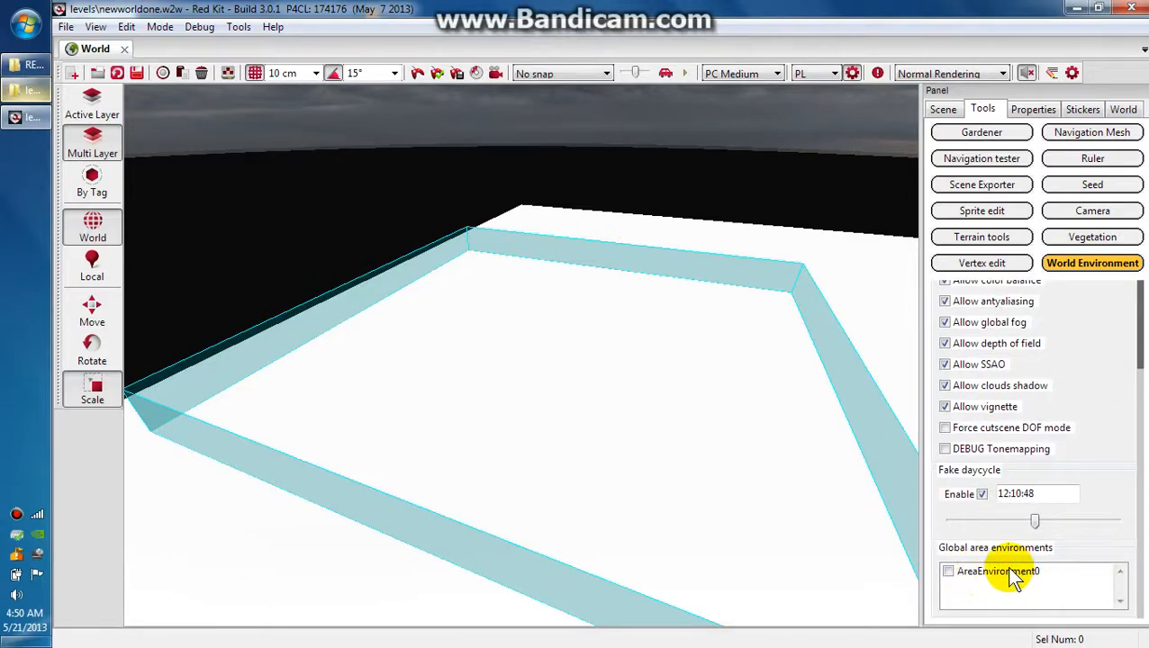
pyautogui.click(947, 571)
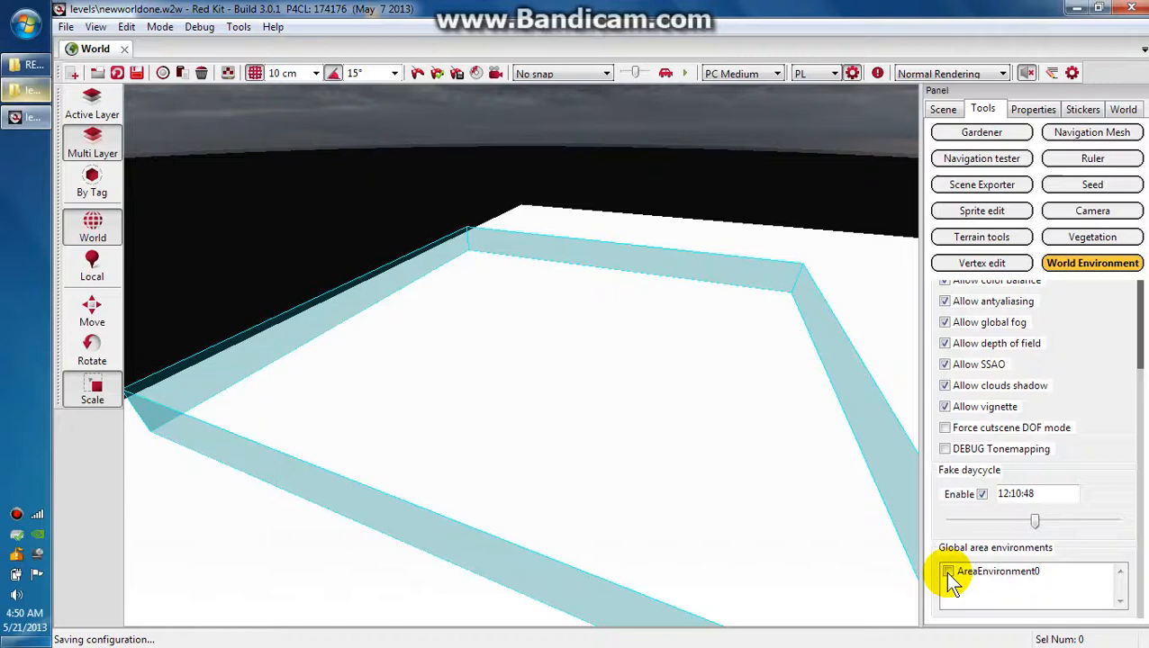
pyautogui.click(947, 572)
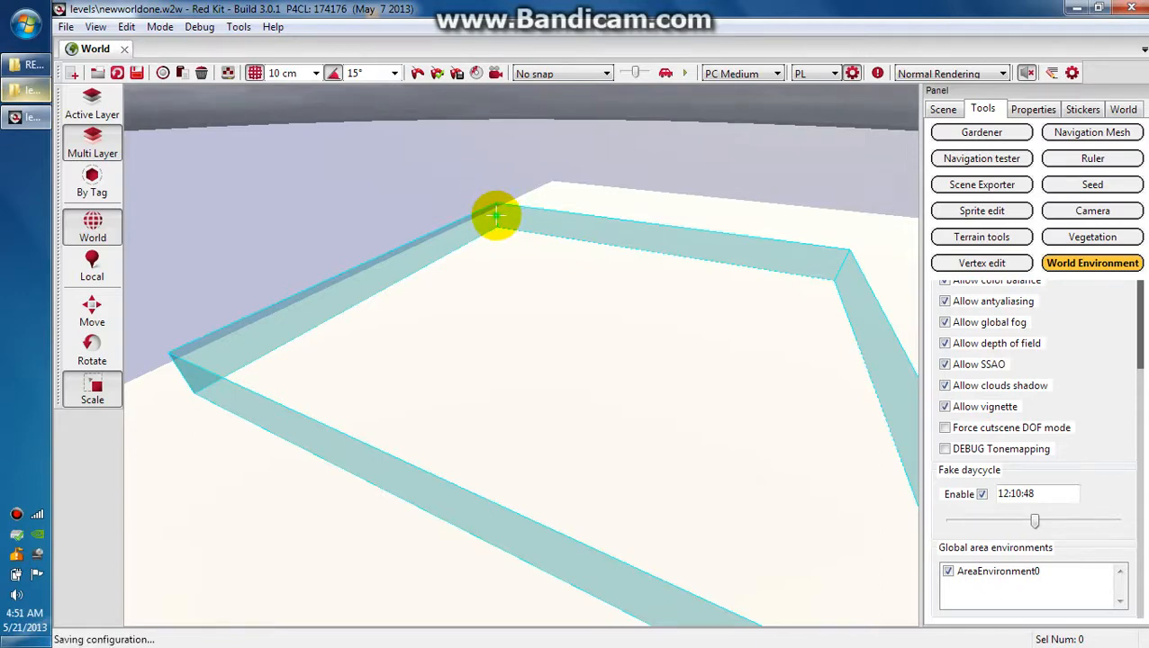
pyautogui.moveTo(598, 256)
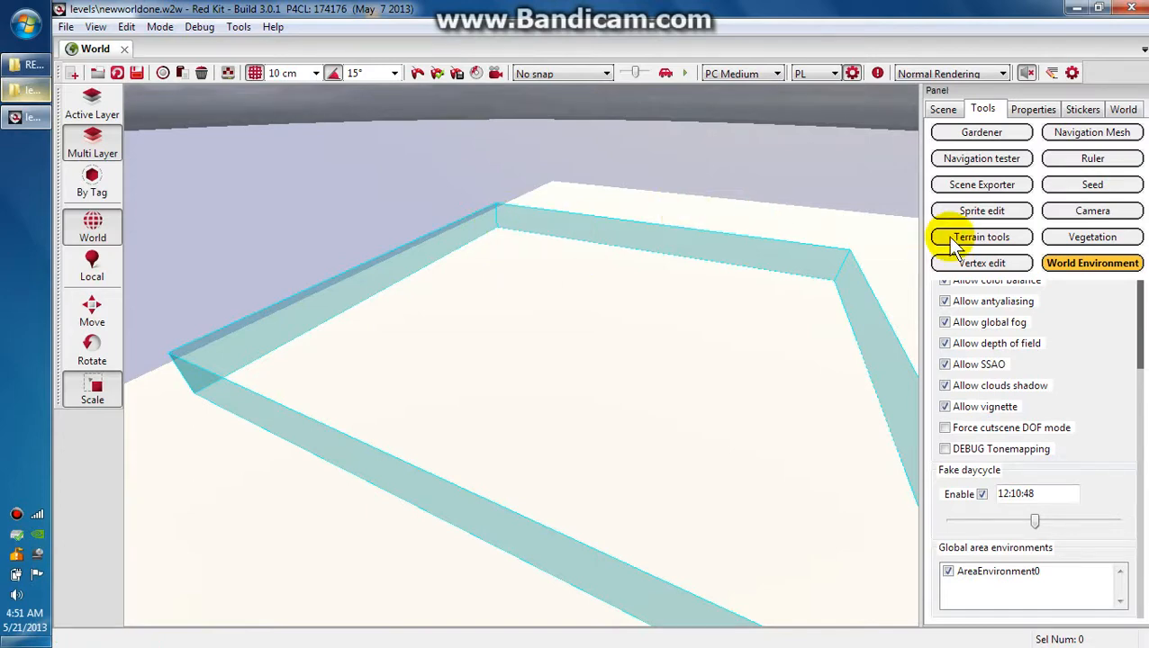
pyautogui.moveTo(1077, 325)
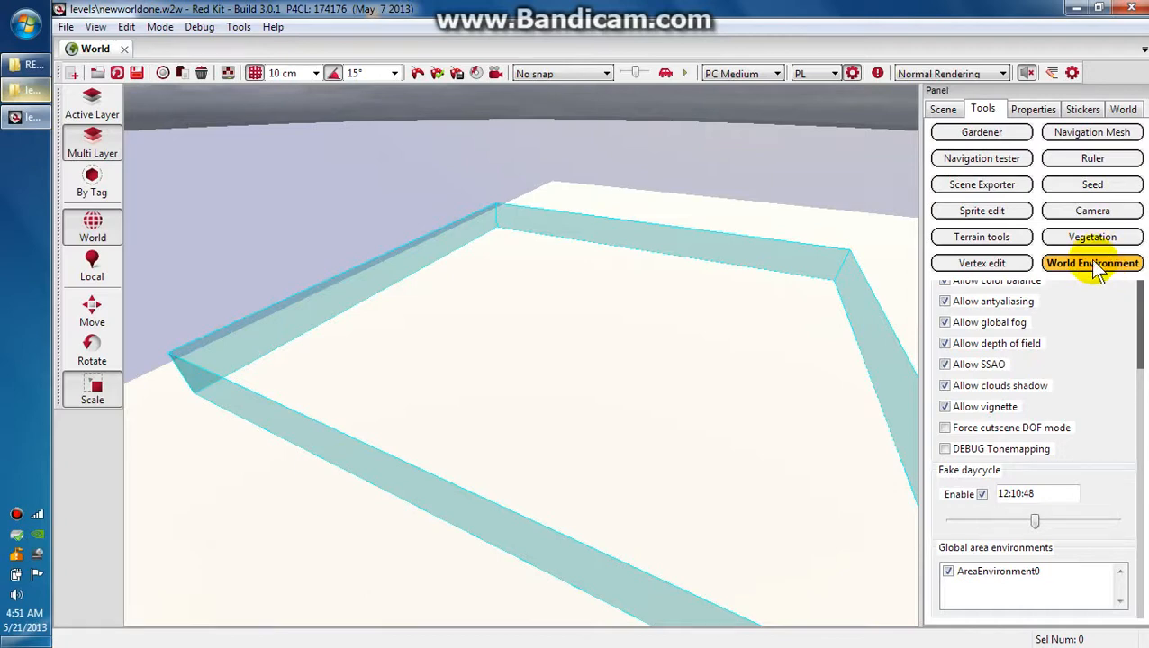
pyautogui.click(1092, 263)
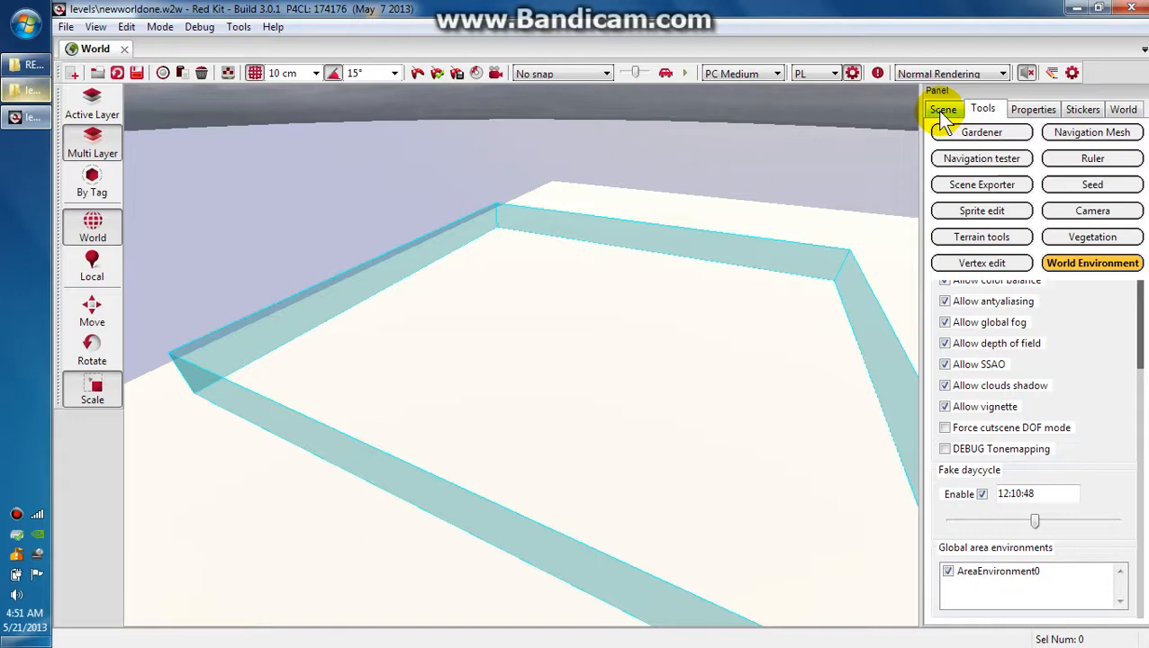
# From the Scene hierarchy, search the skybox assets for 'meshsun' to add the sky and sun.
pyautogui.click(943, 110)
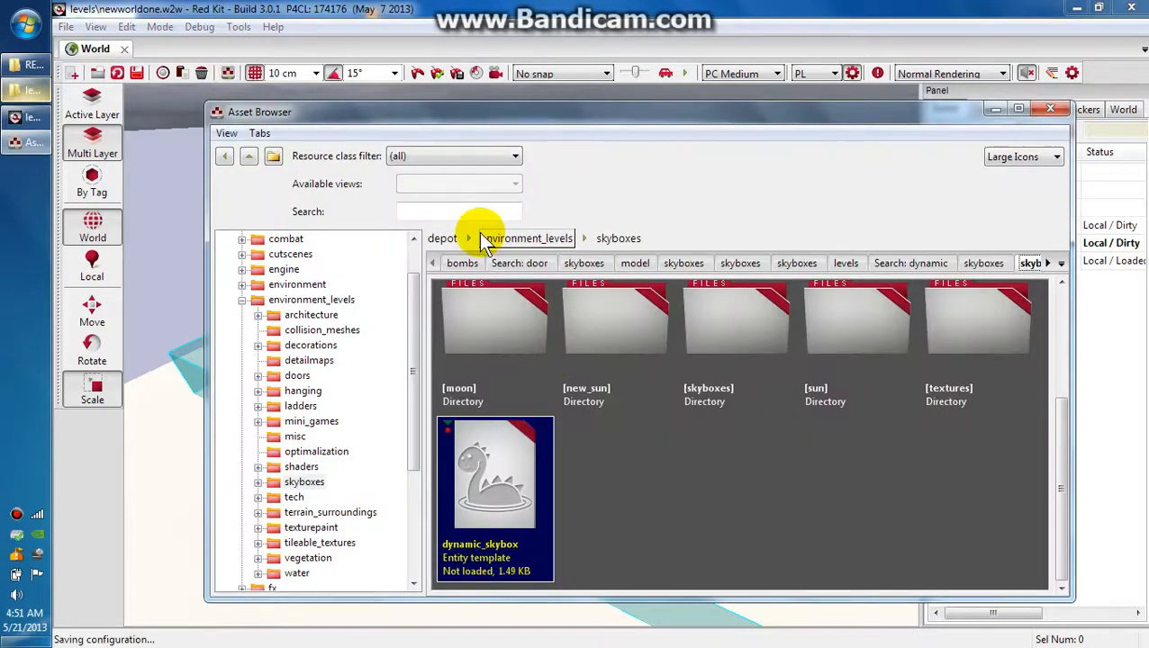
pyautogui.write('m')
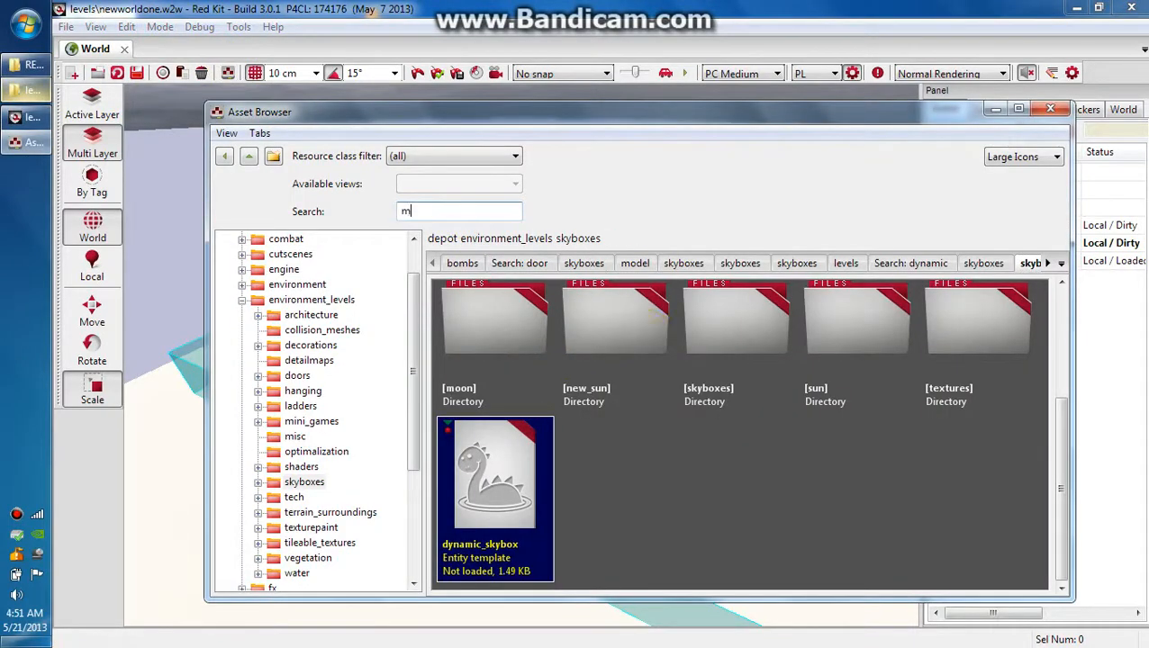
pyautogui.write('eshsun')
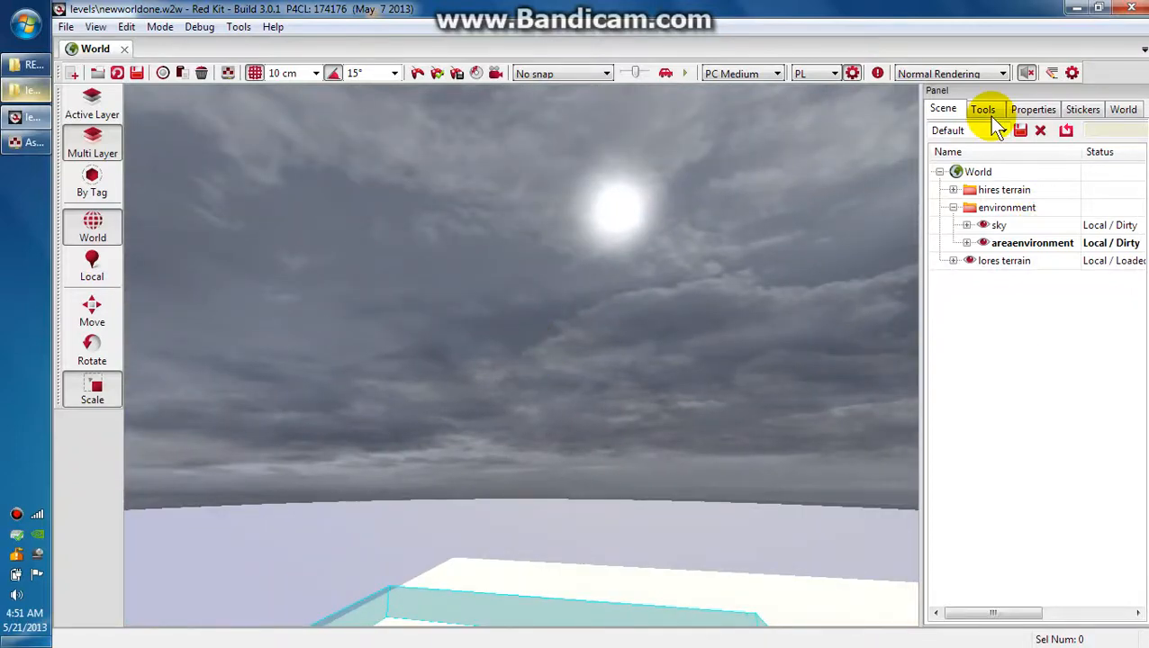
# Drag the Fake daycycle time slider back and forth, settling around 11:34 late morning.
pyautogui.click(983, 110)
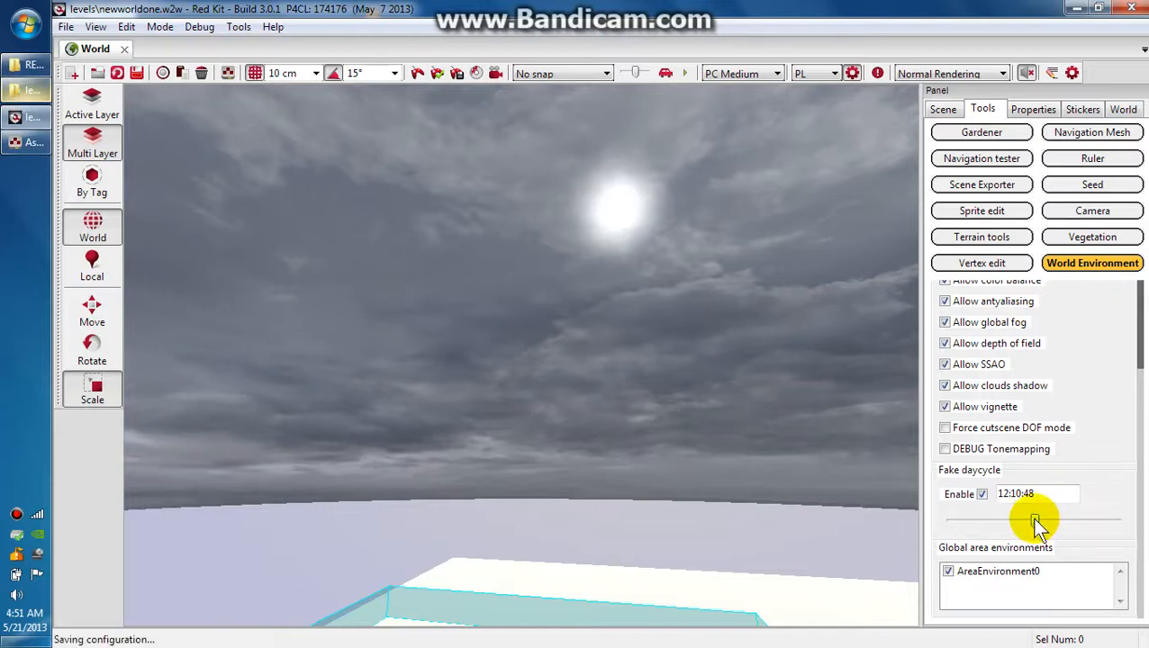
pyautogui.moveTo(1035, 521); pyautogui.dragTo(1023, 520)
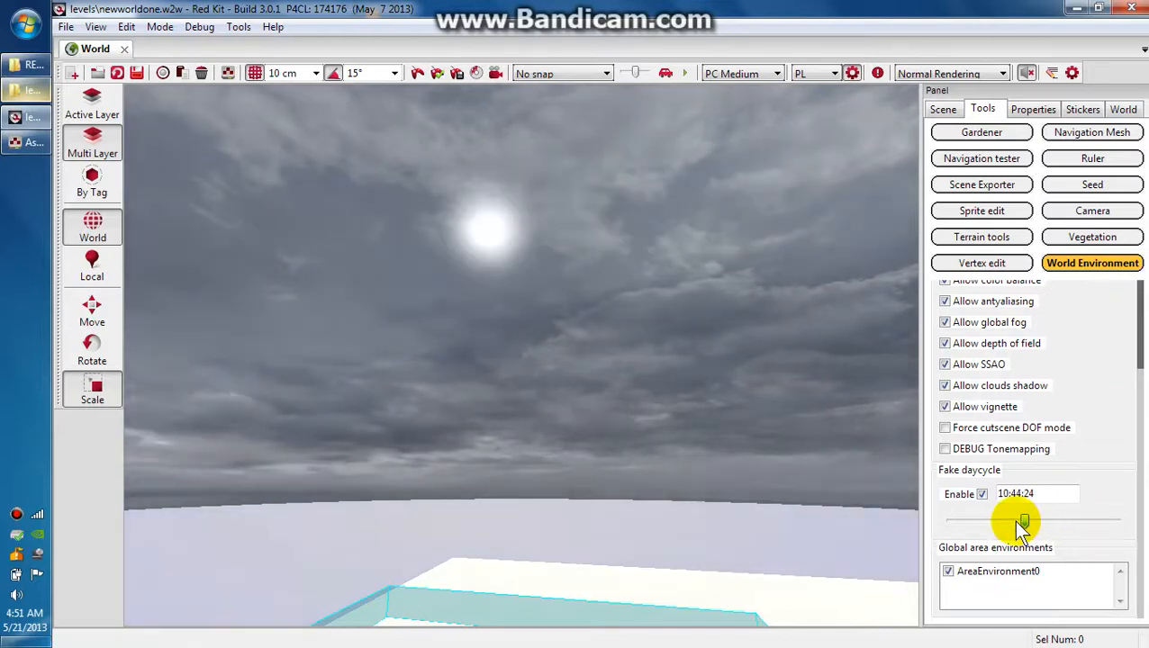
pyautogui.moveTo(1023, 520); pyautogui.dragTo(1023, 520)
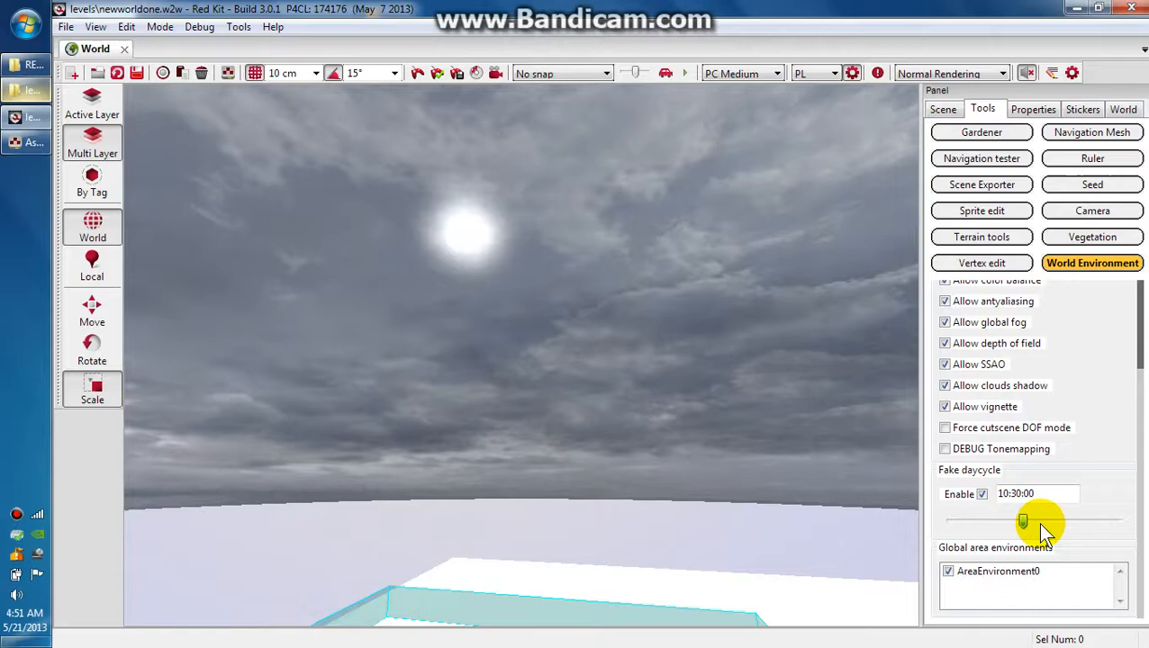
pyautogui.moveTo(1023, 521); pyautogui.dragTo(1005, 521)
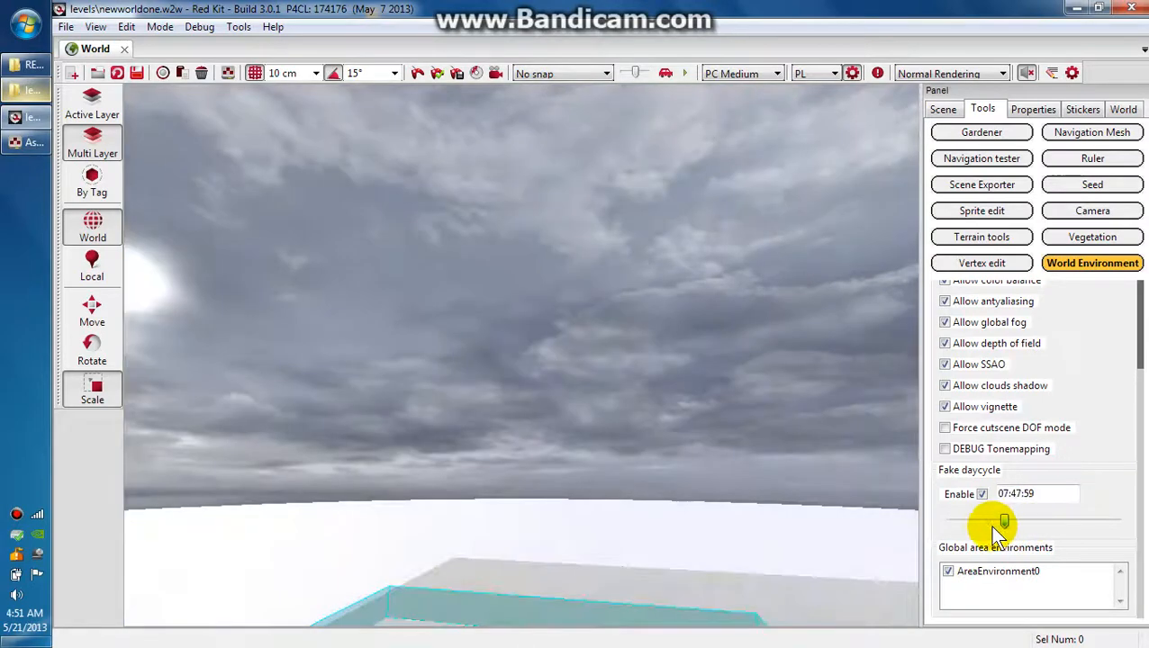
pyautogui.moveTo(1005, 522); pyautogui.dragTo(1023, 522)
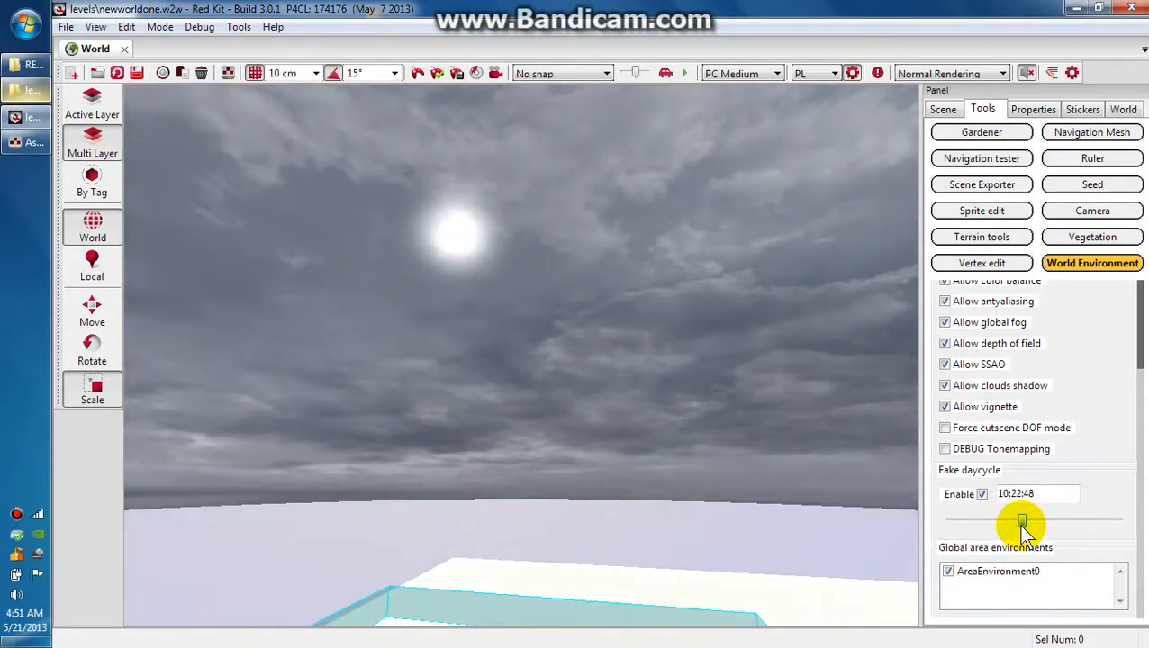
pyautogui.moveTo(1019, 523); pyautogui.dragTo(1025, 522)
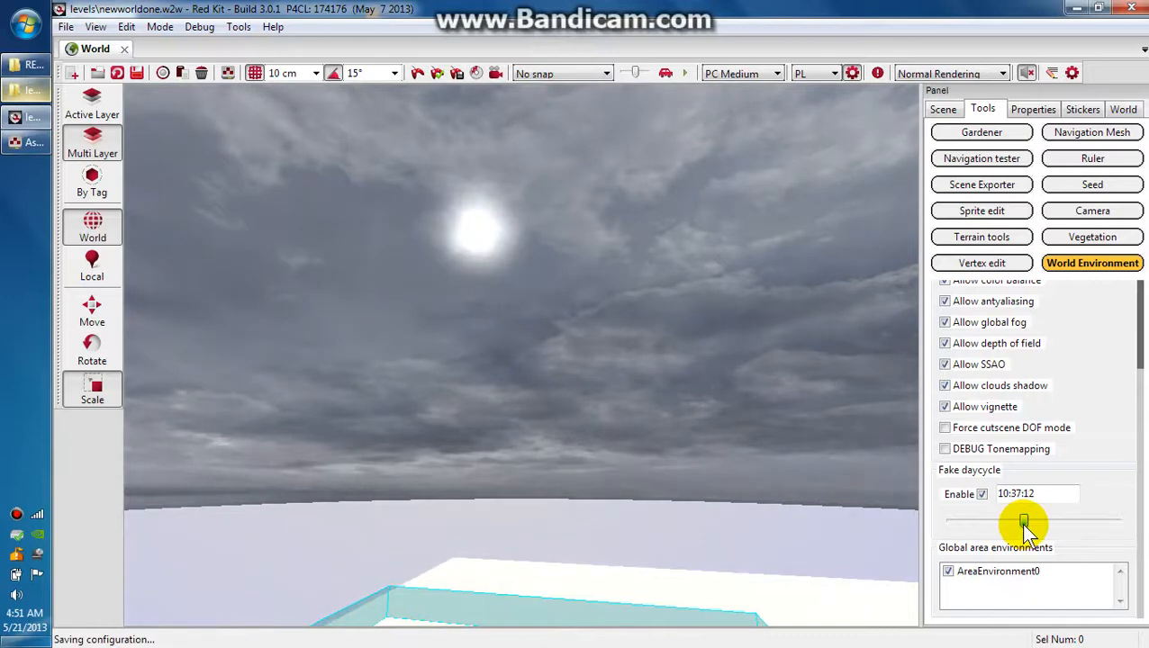
pyautogui.moveTo(1022, 520); pyautogui.dragTo(1030, 521)
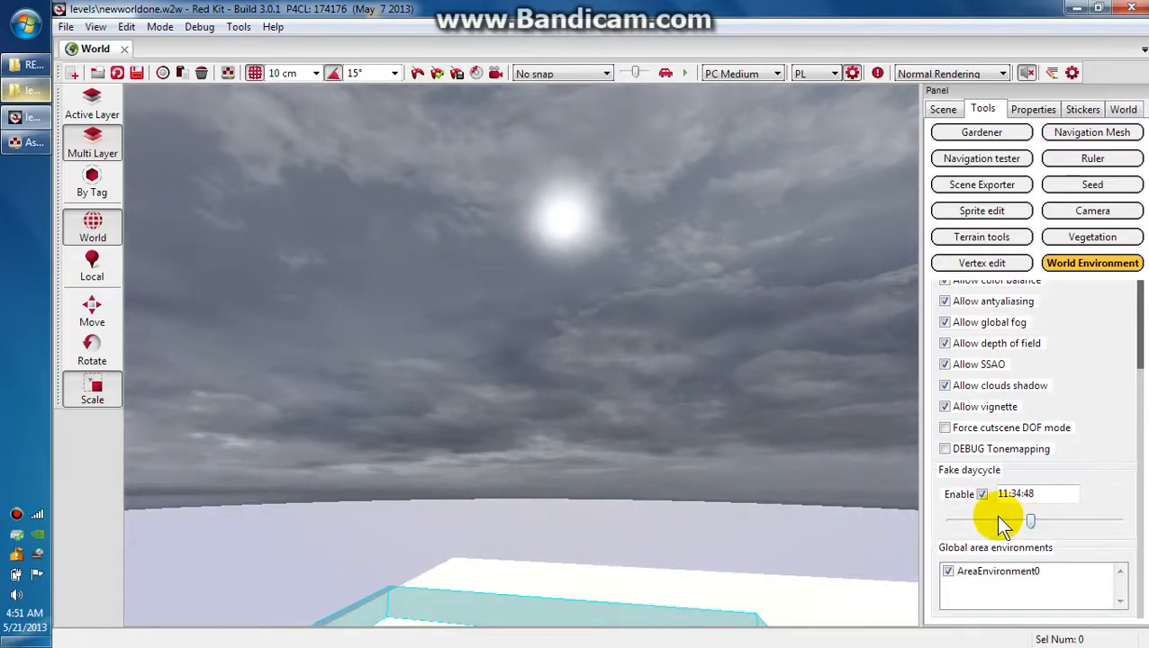